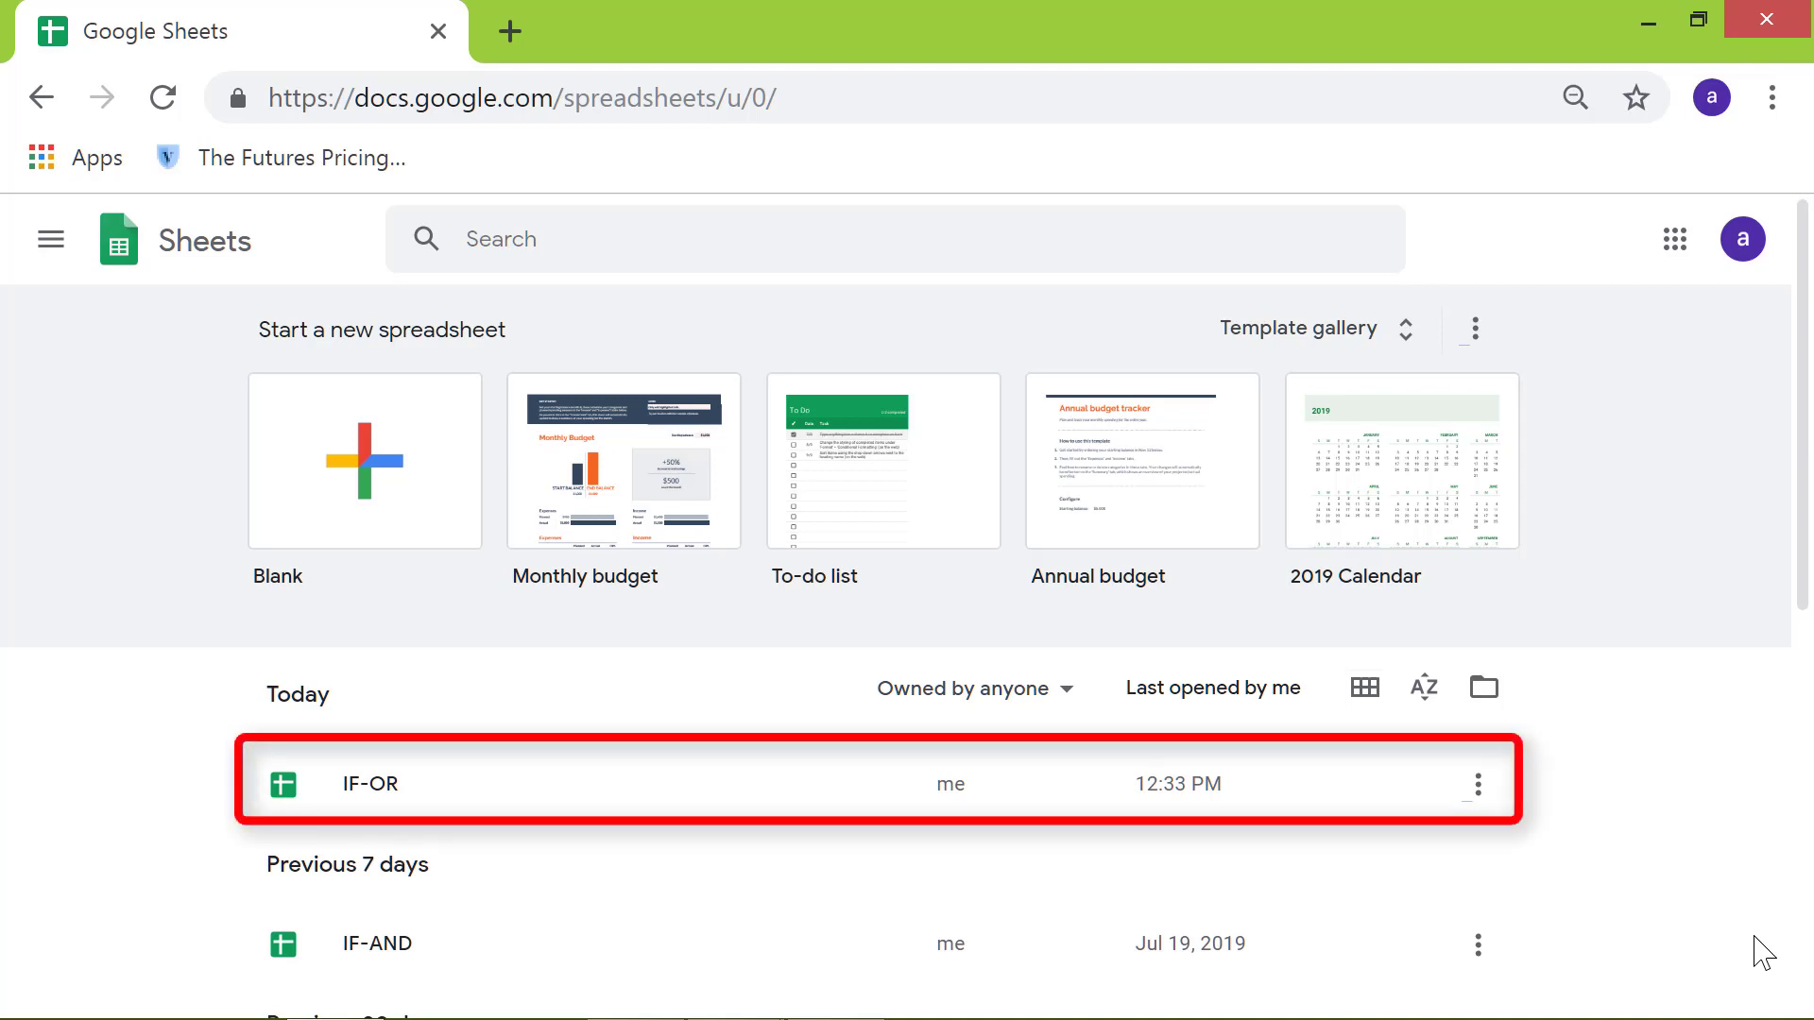
mouse_move(404, 784)
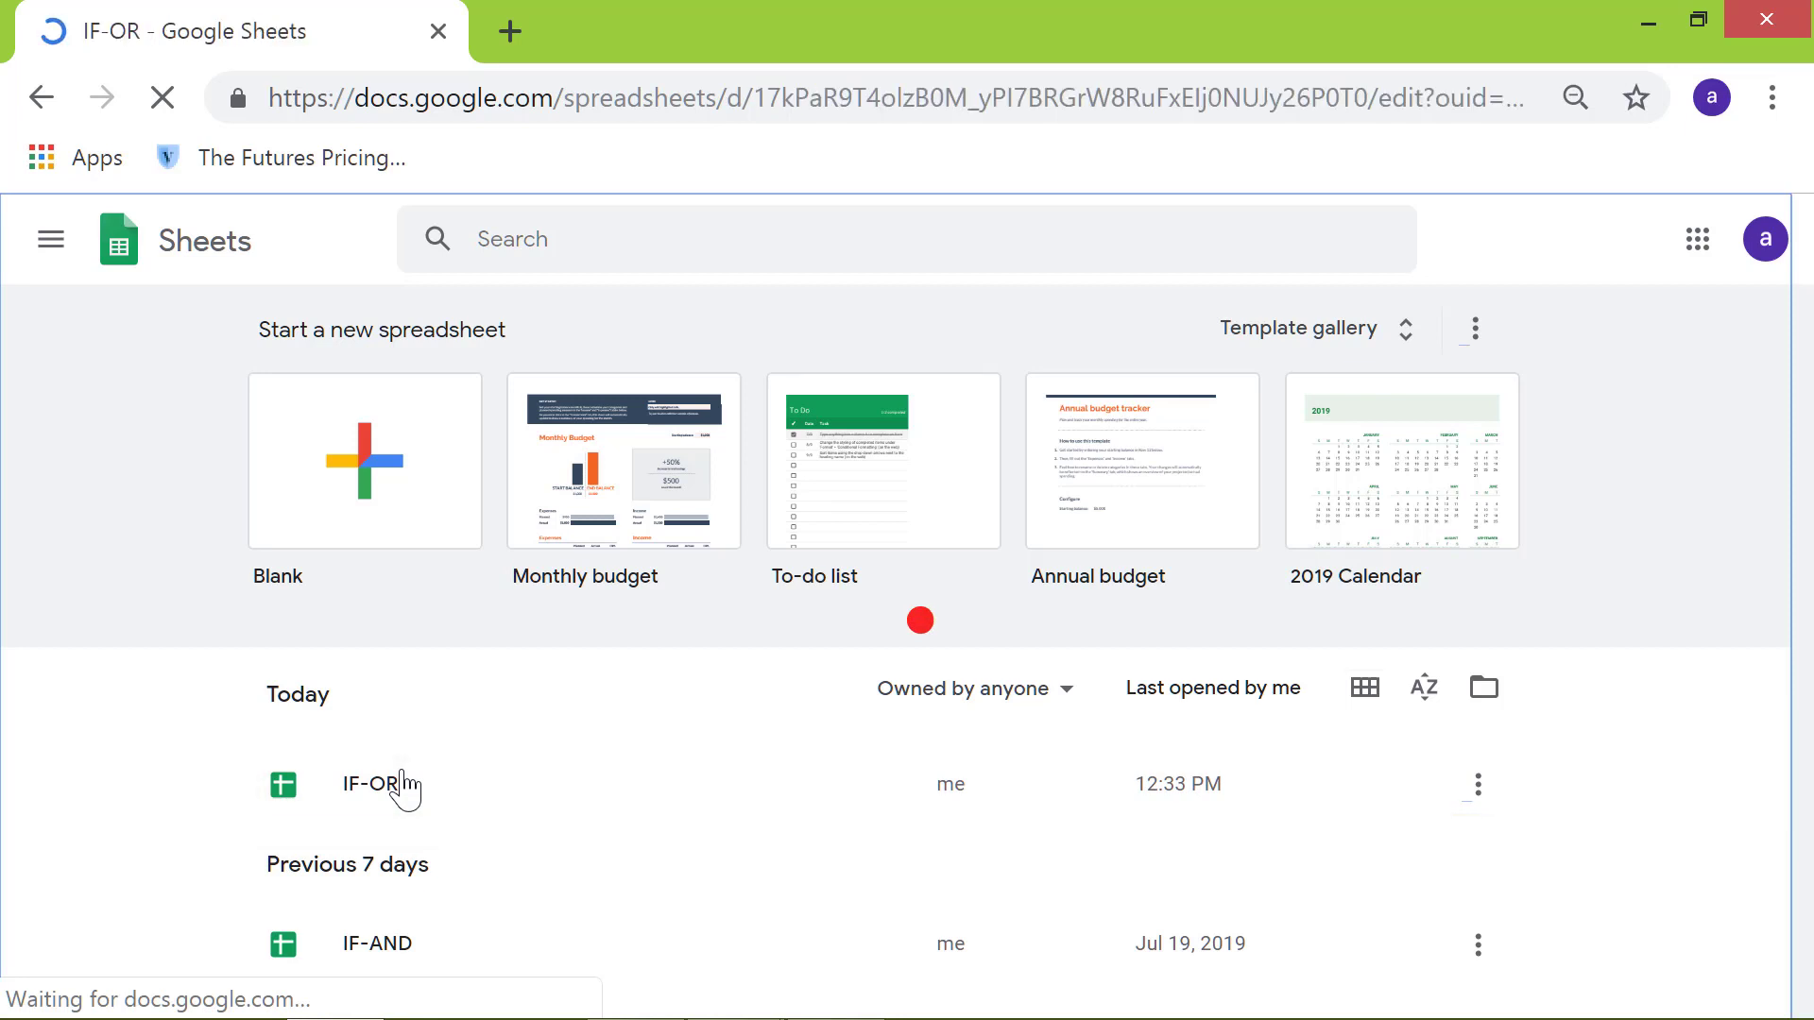
Review the loaded IF-OR sheet listing eight parts from Rivets to Bearings
left_click(370, 784)
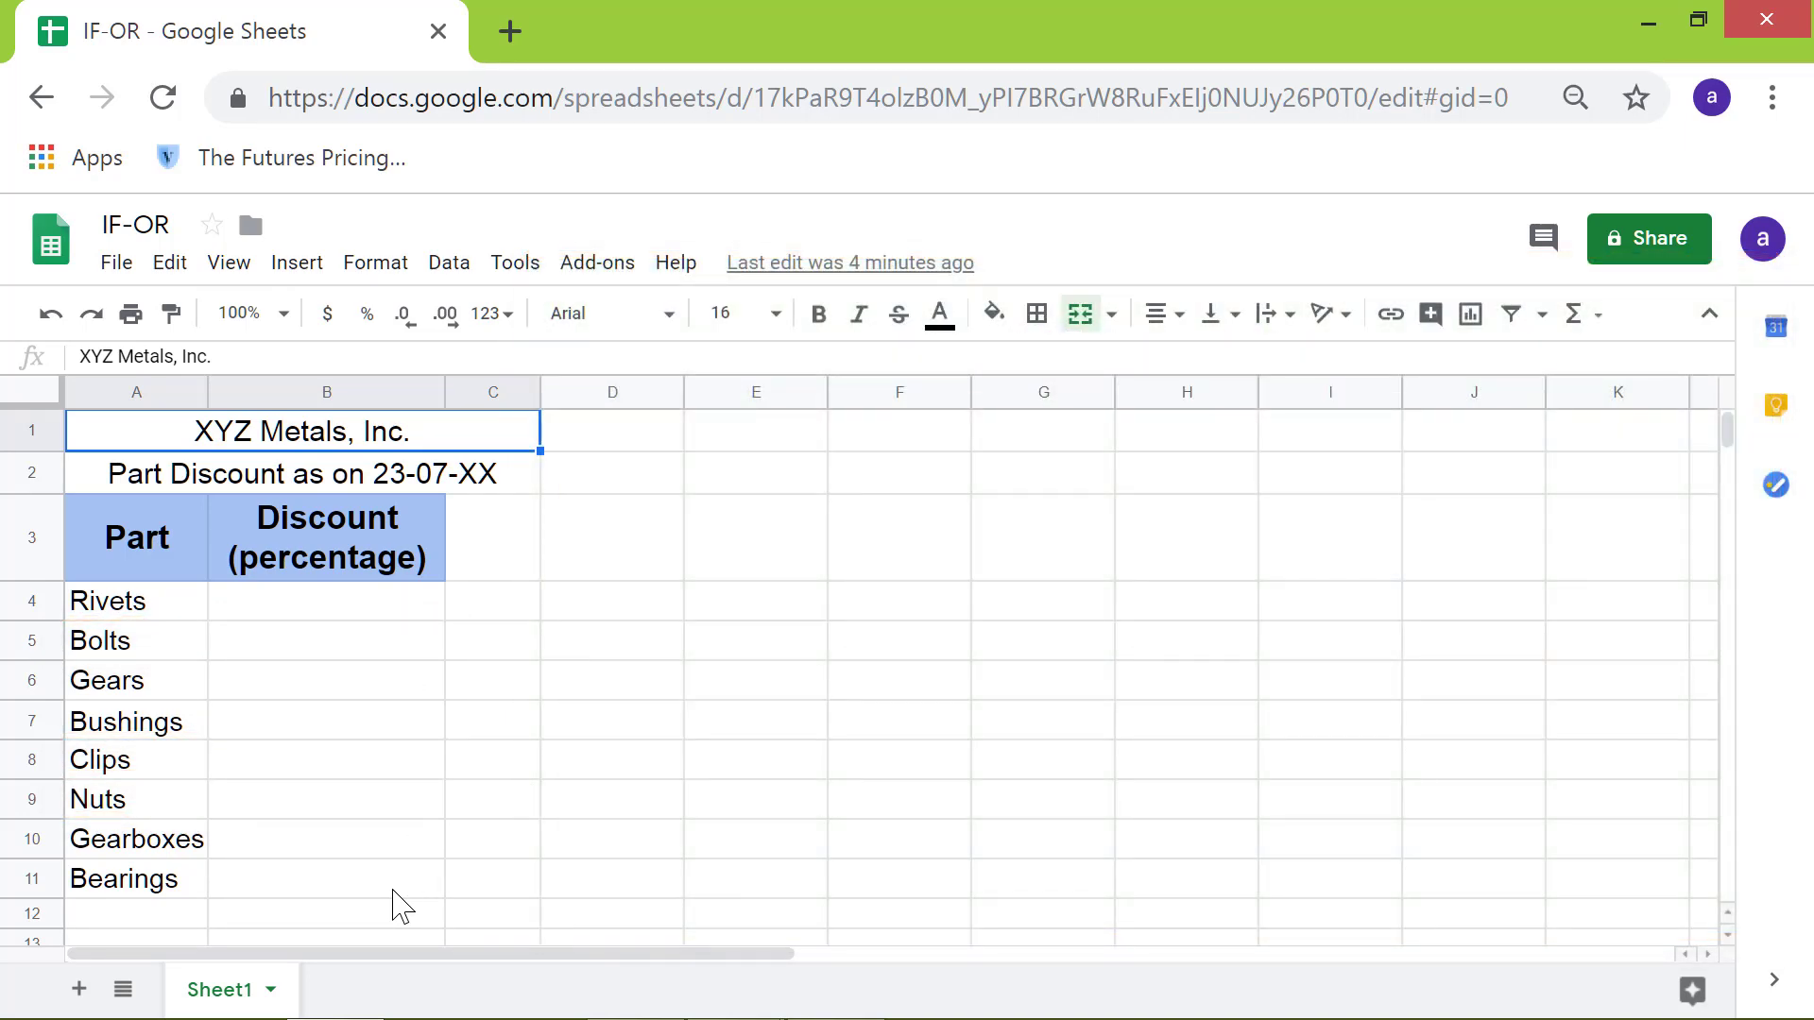
Begin an =IF( formula in B4, the Rivets discount cell
left_click(327, 601)
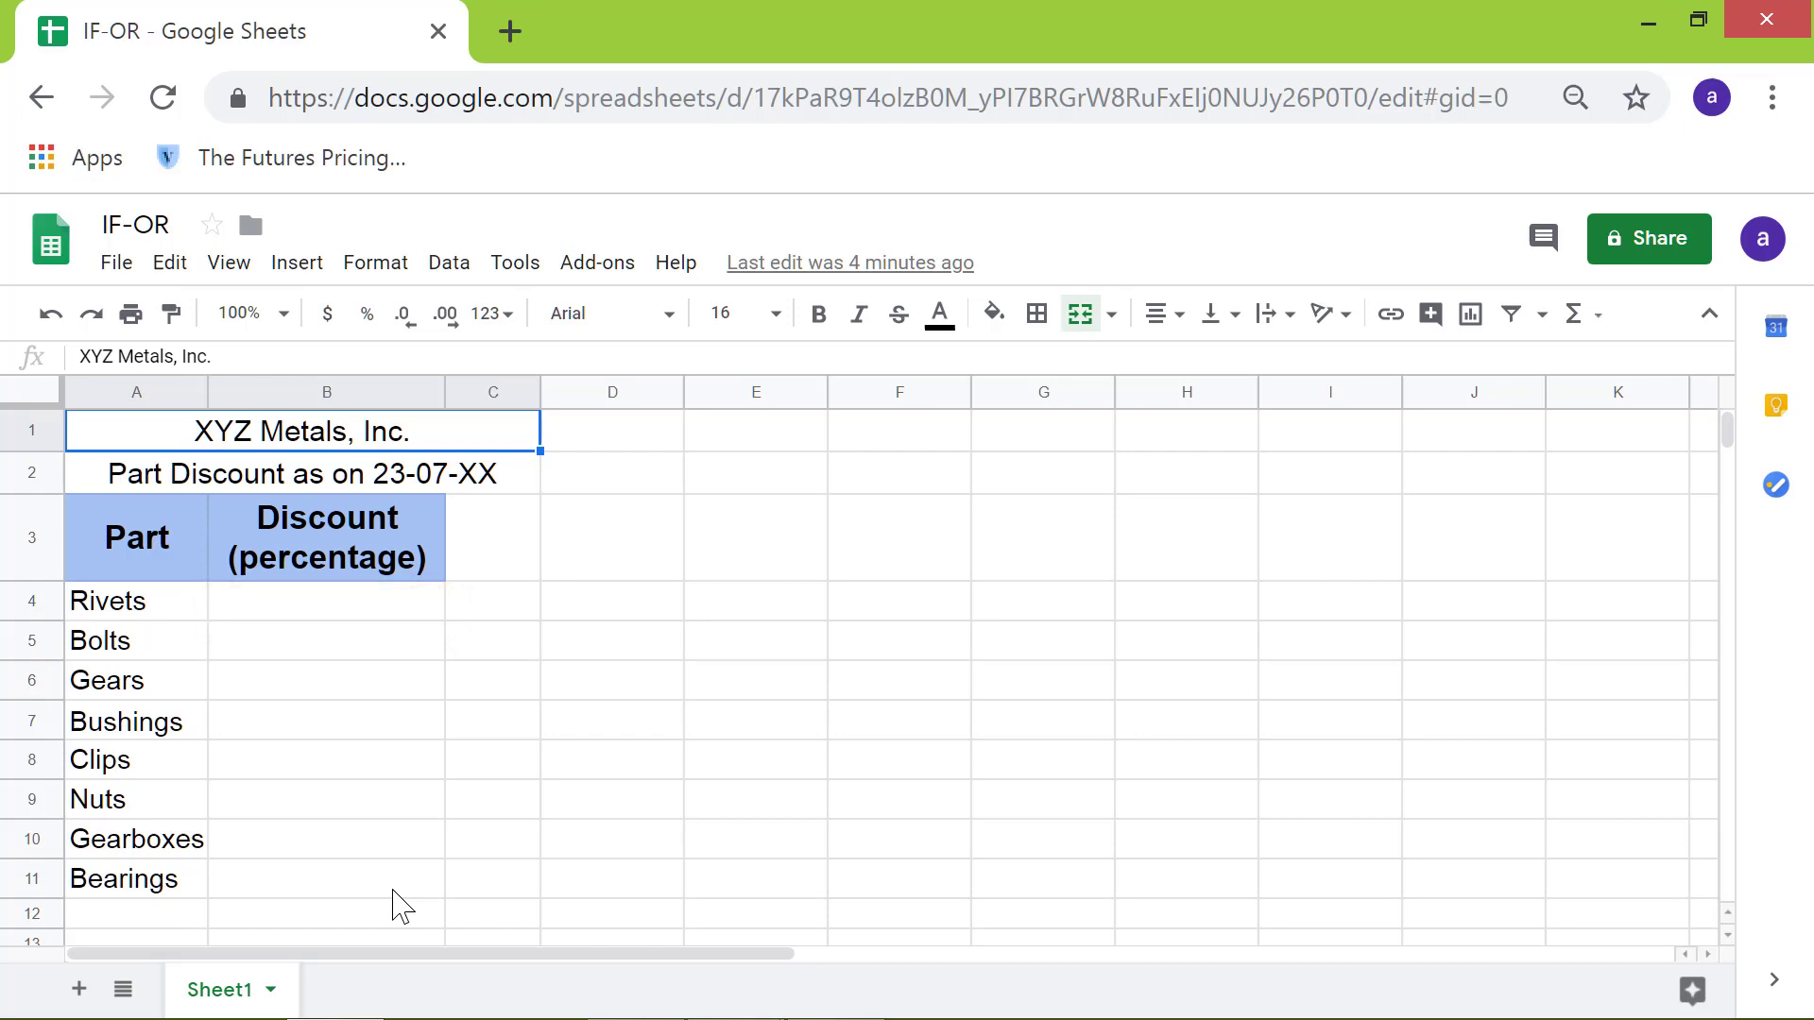
left_click(493, 879)
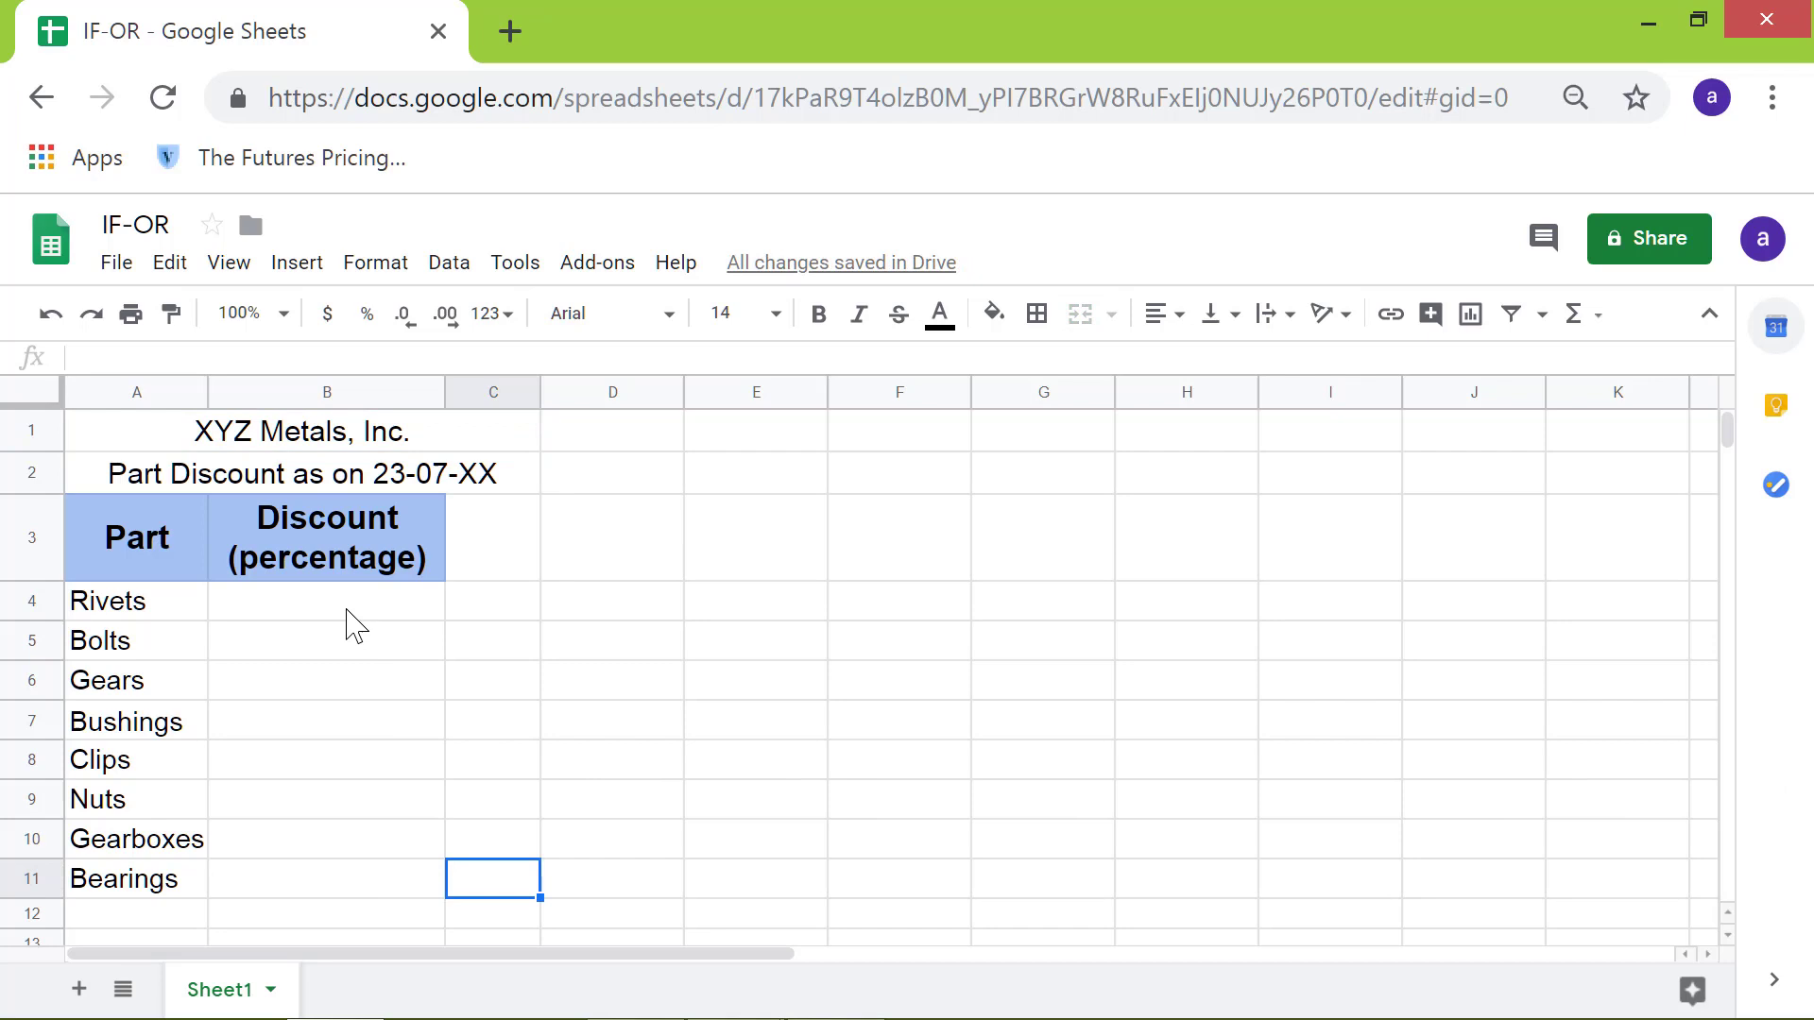
left_click(327, 601)
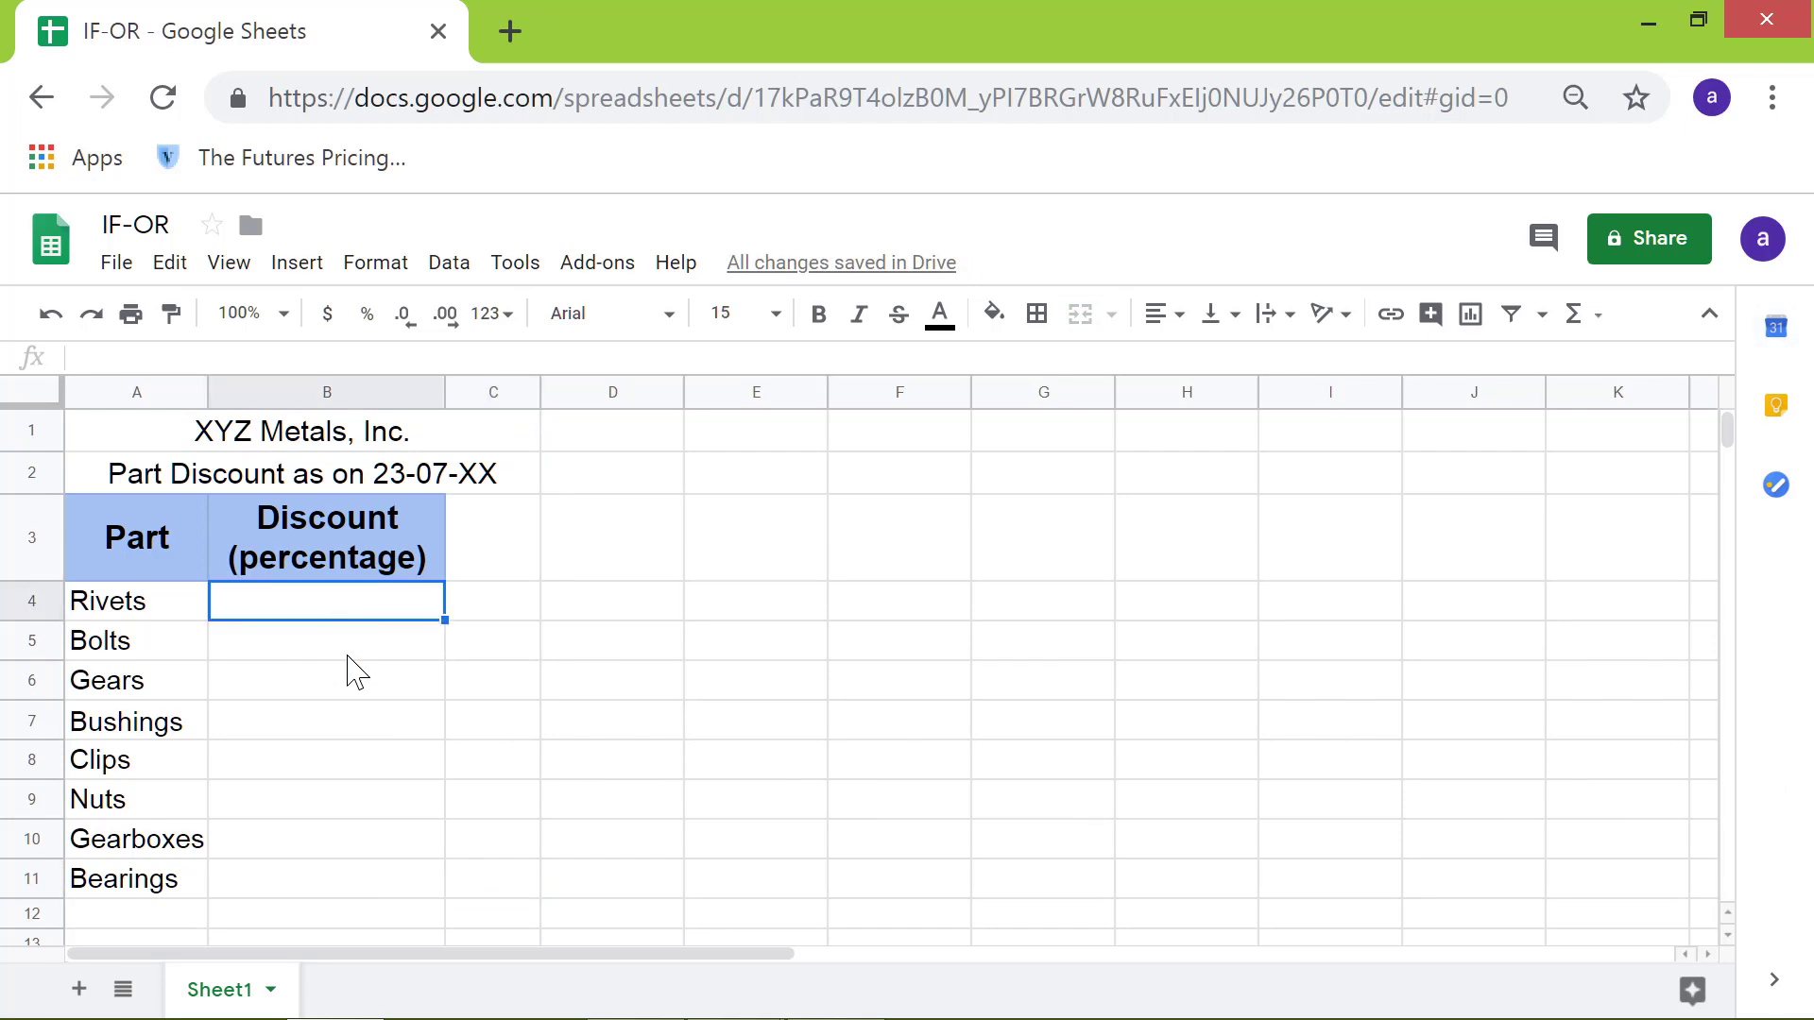
type("=")
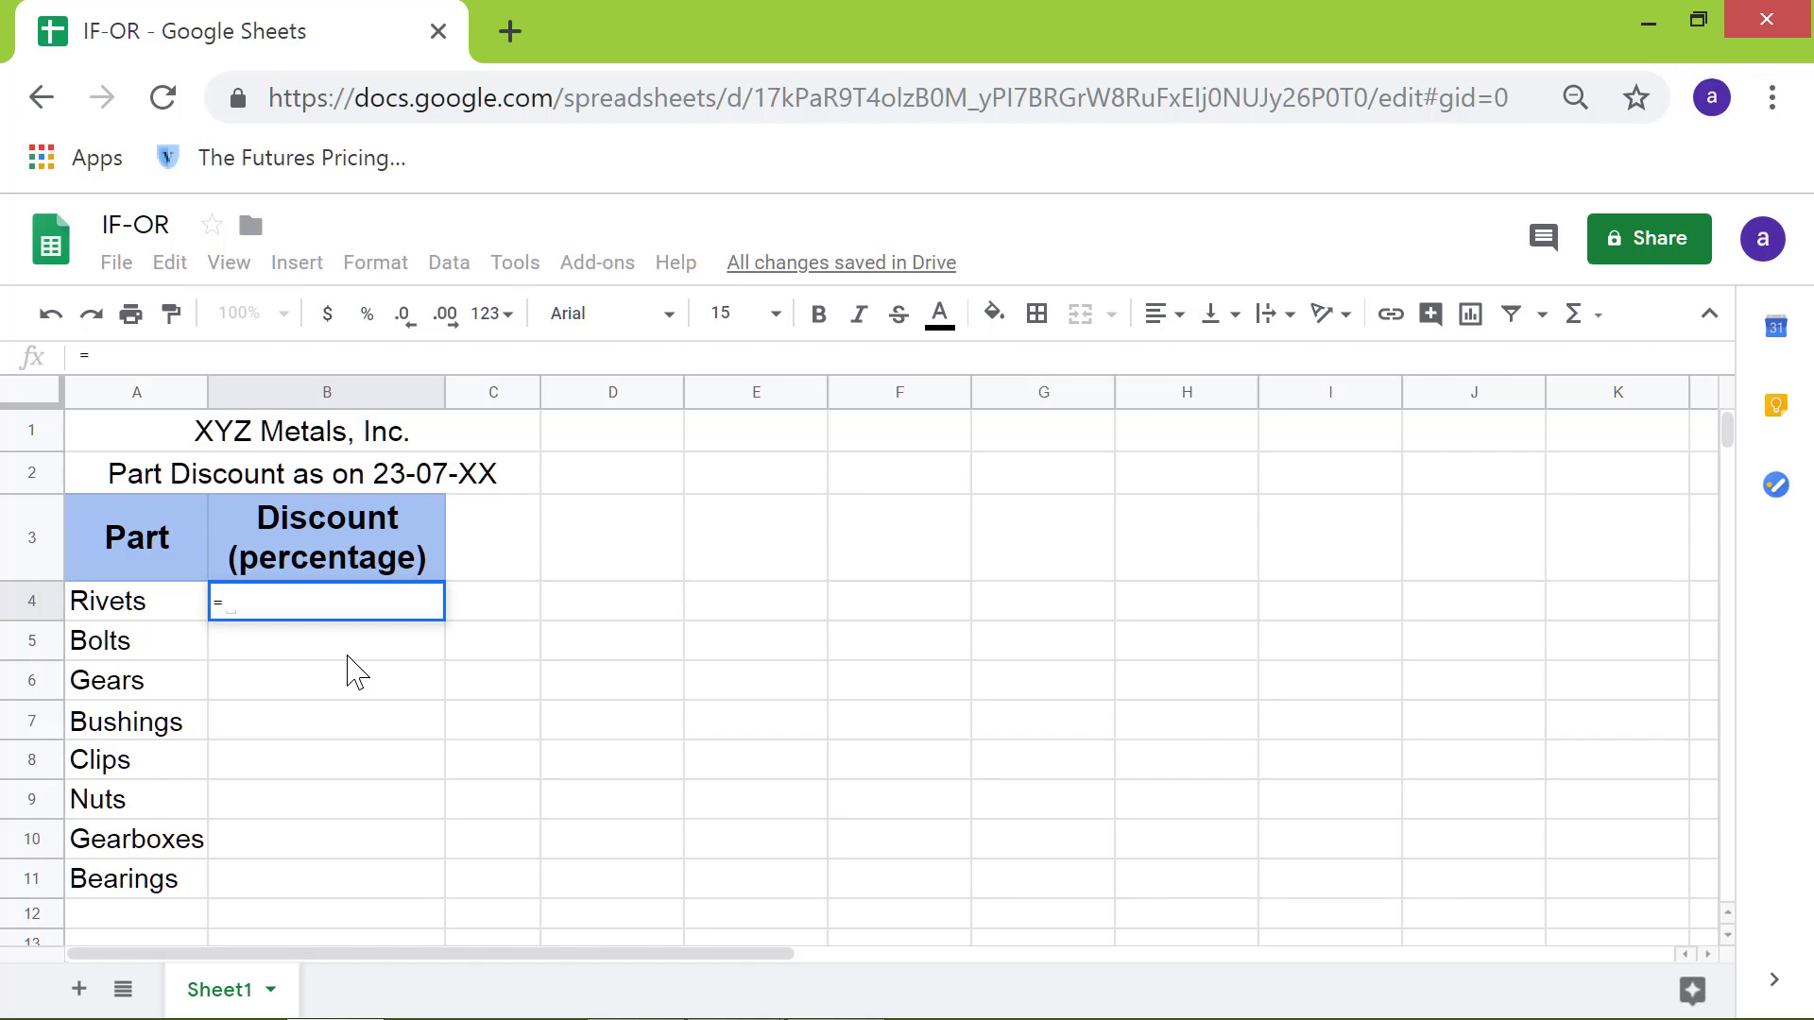
type("if")
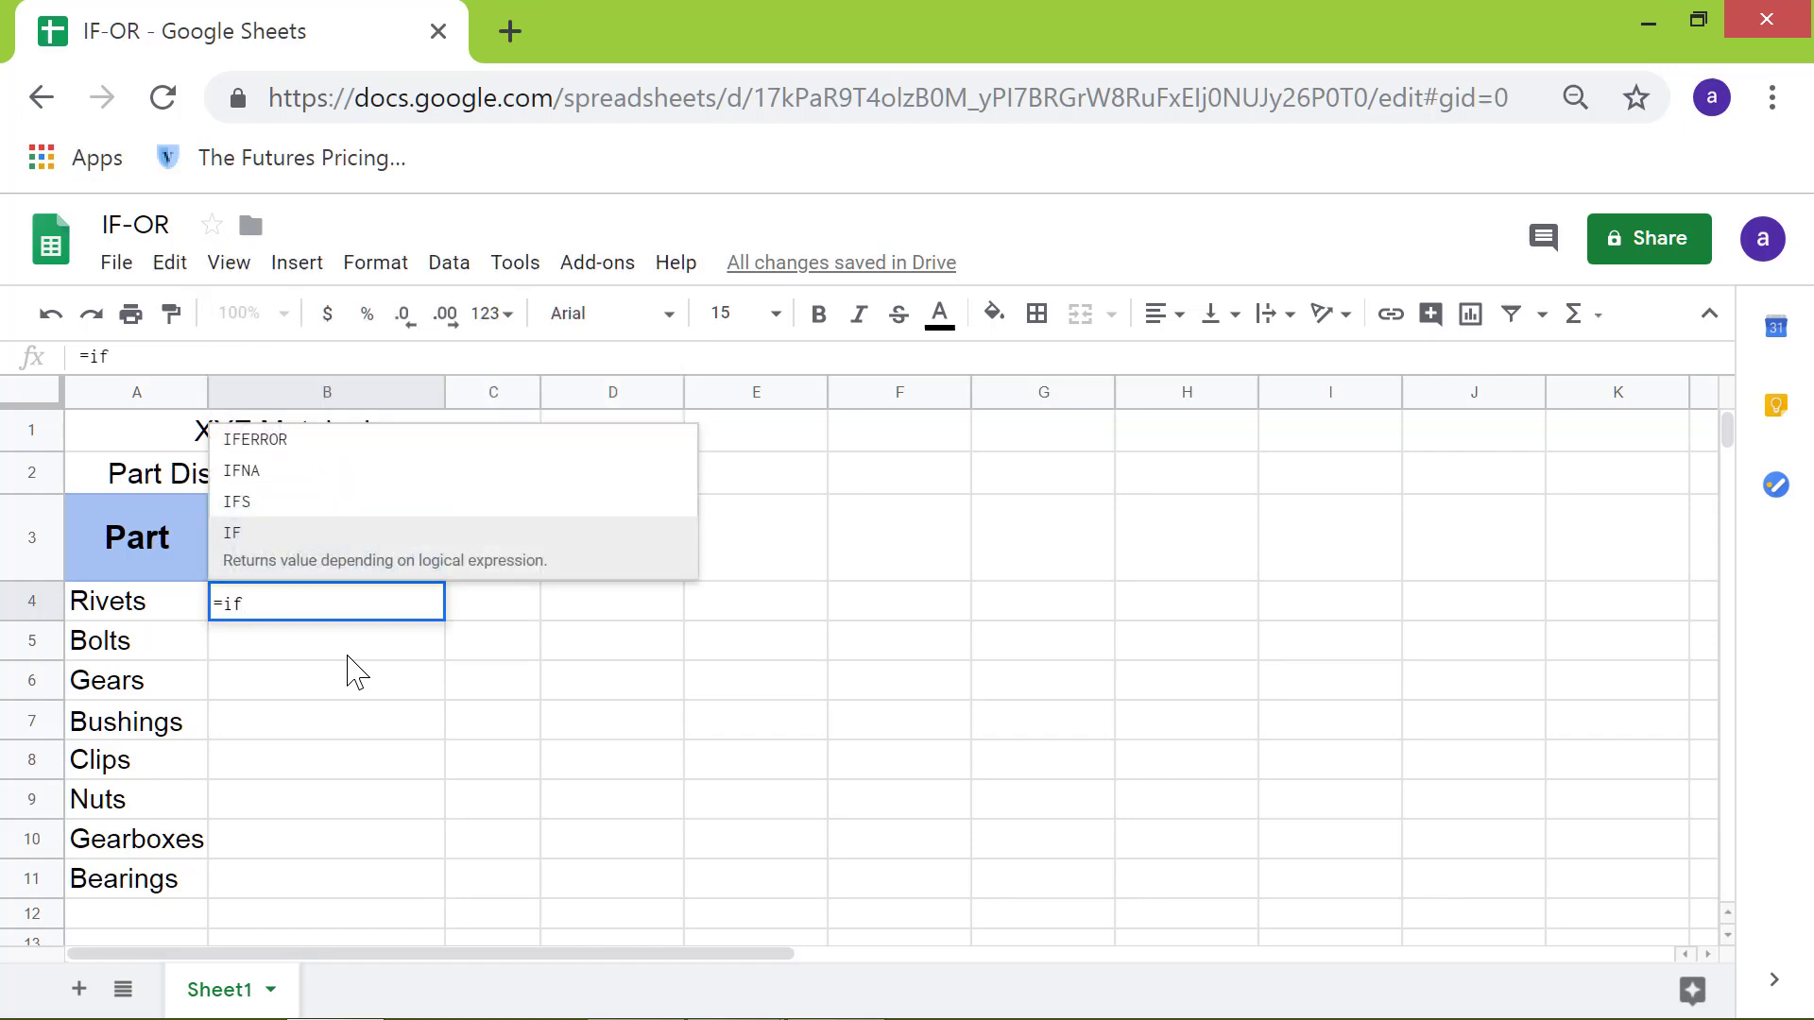
mouse_move(317, 544)
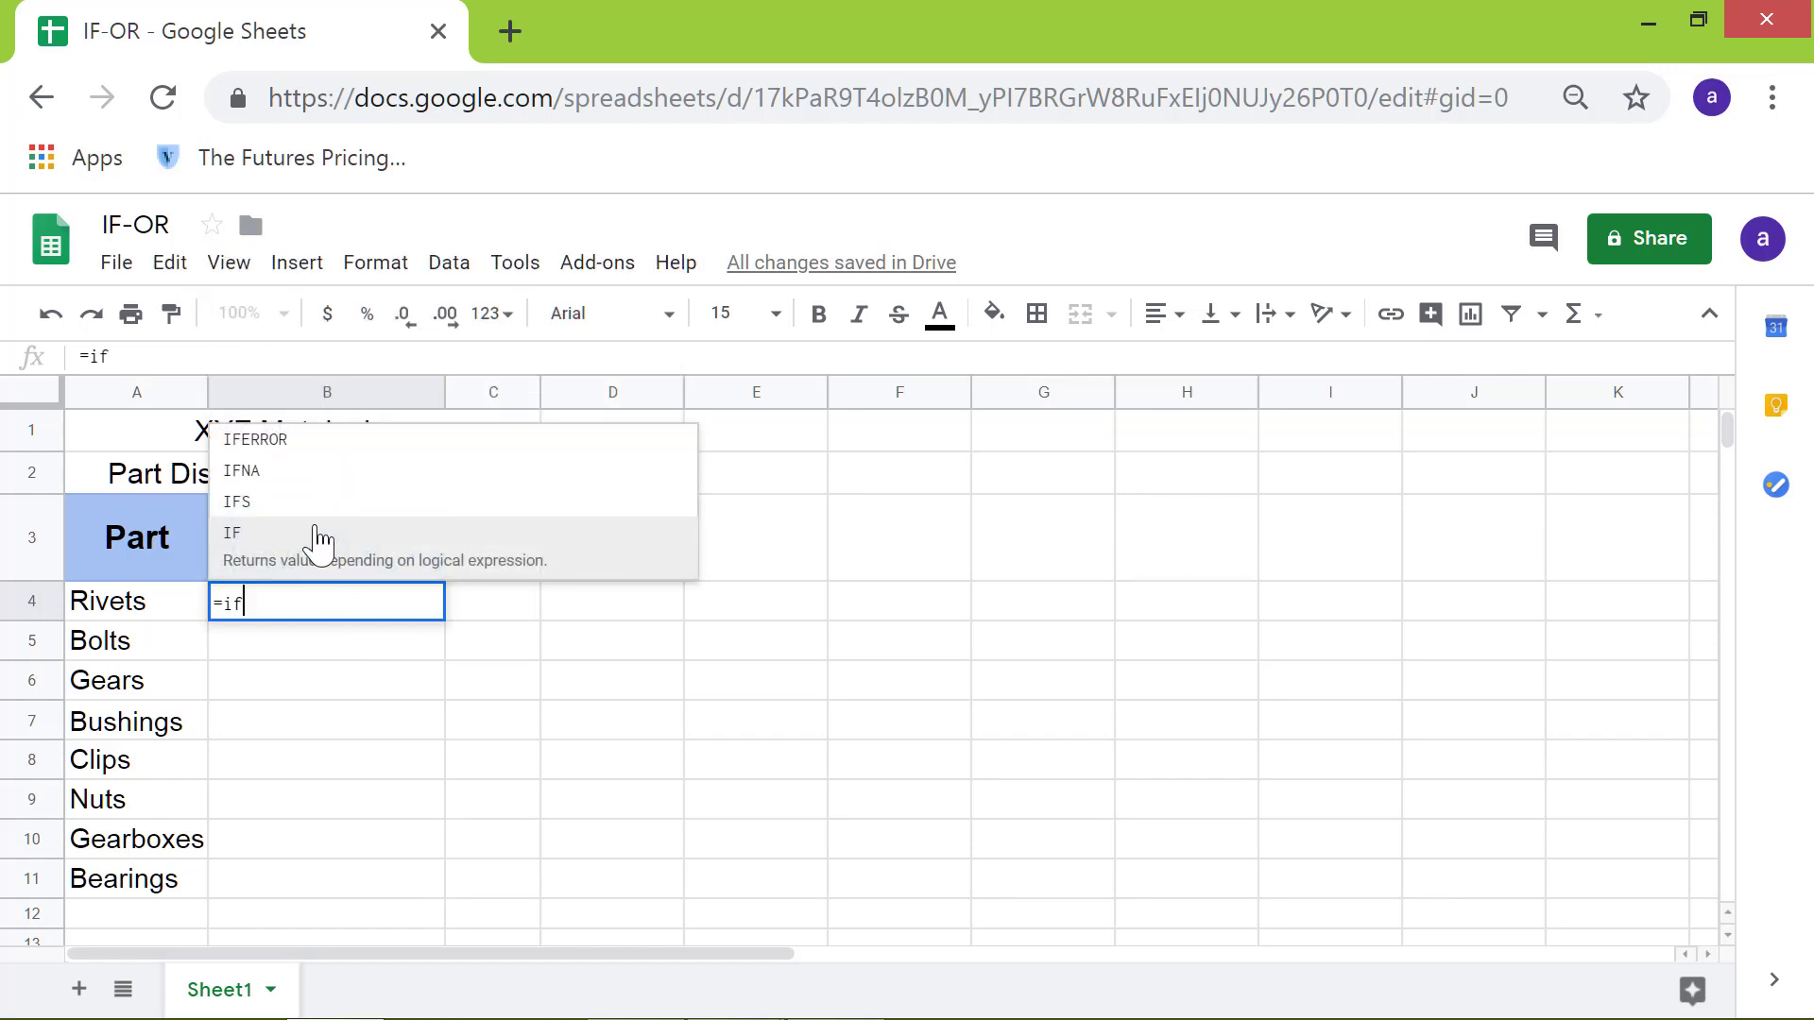
left_click(230, 532)
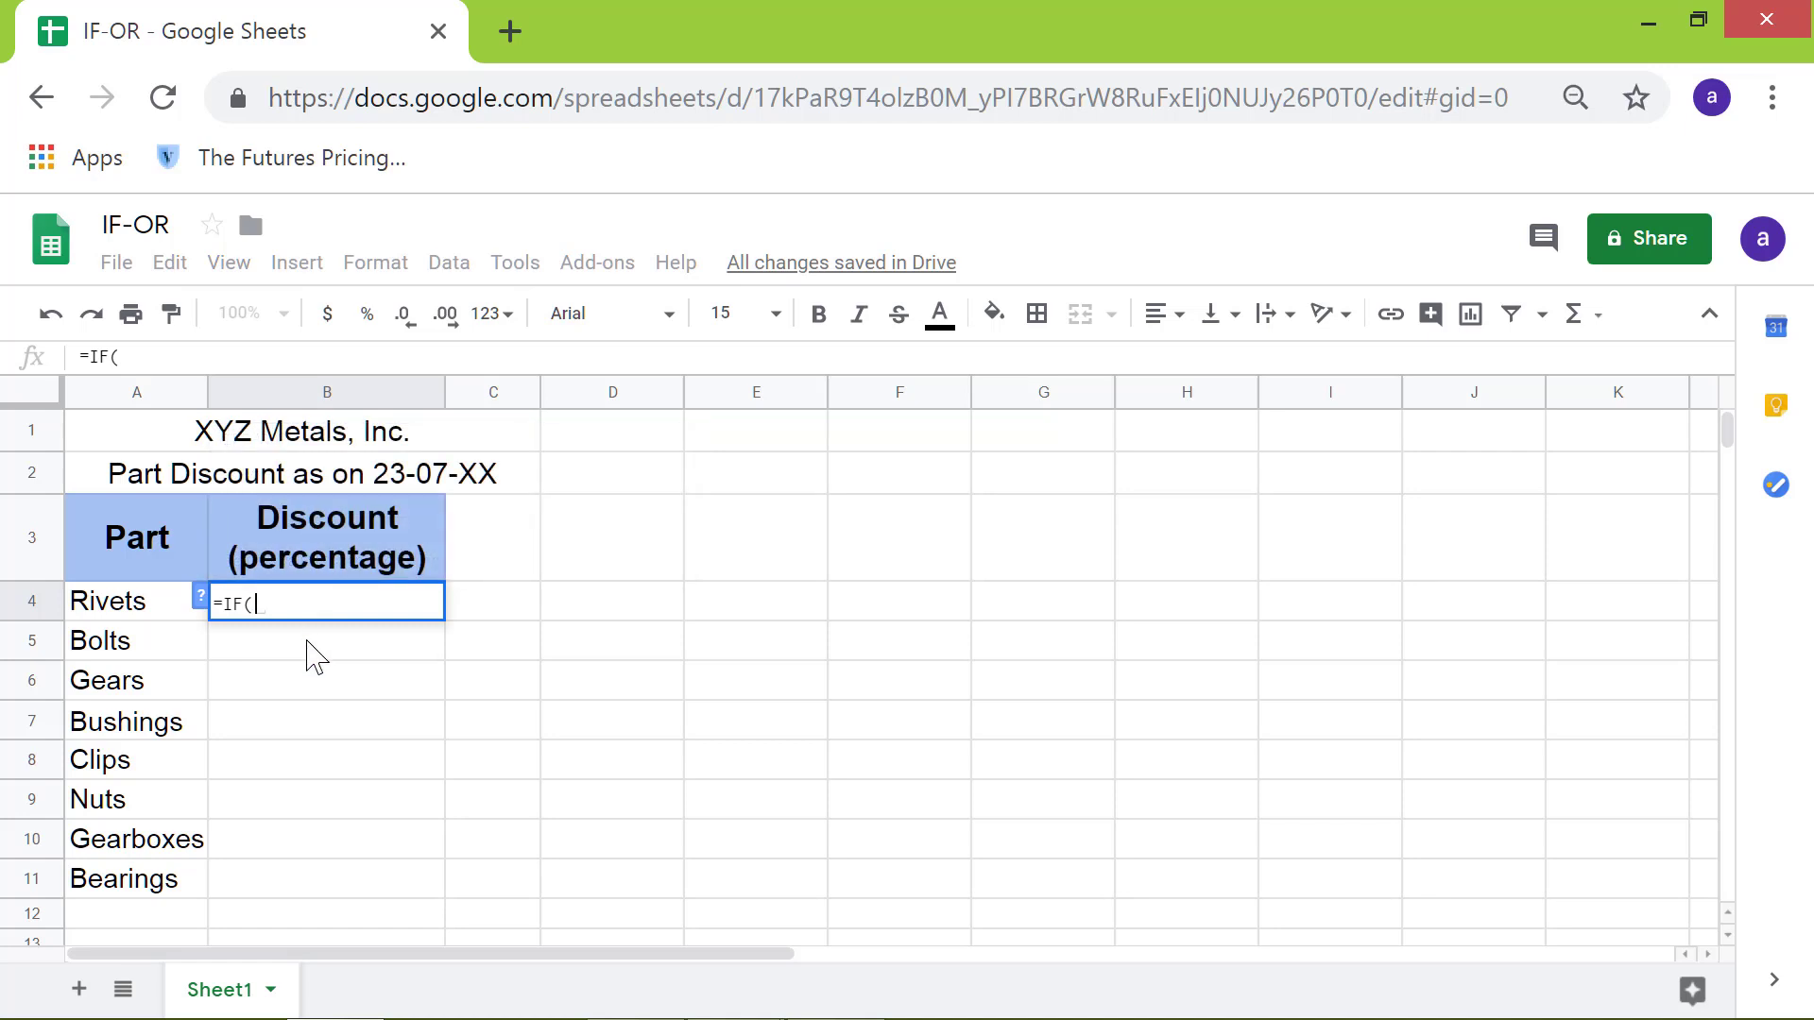
Add the condition OR(a4="bolts",a4="nuts",a4="clips") inside the IF
type("or")
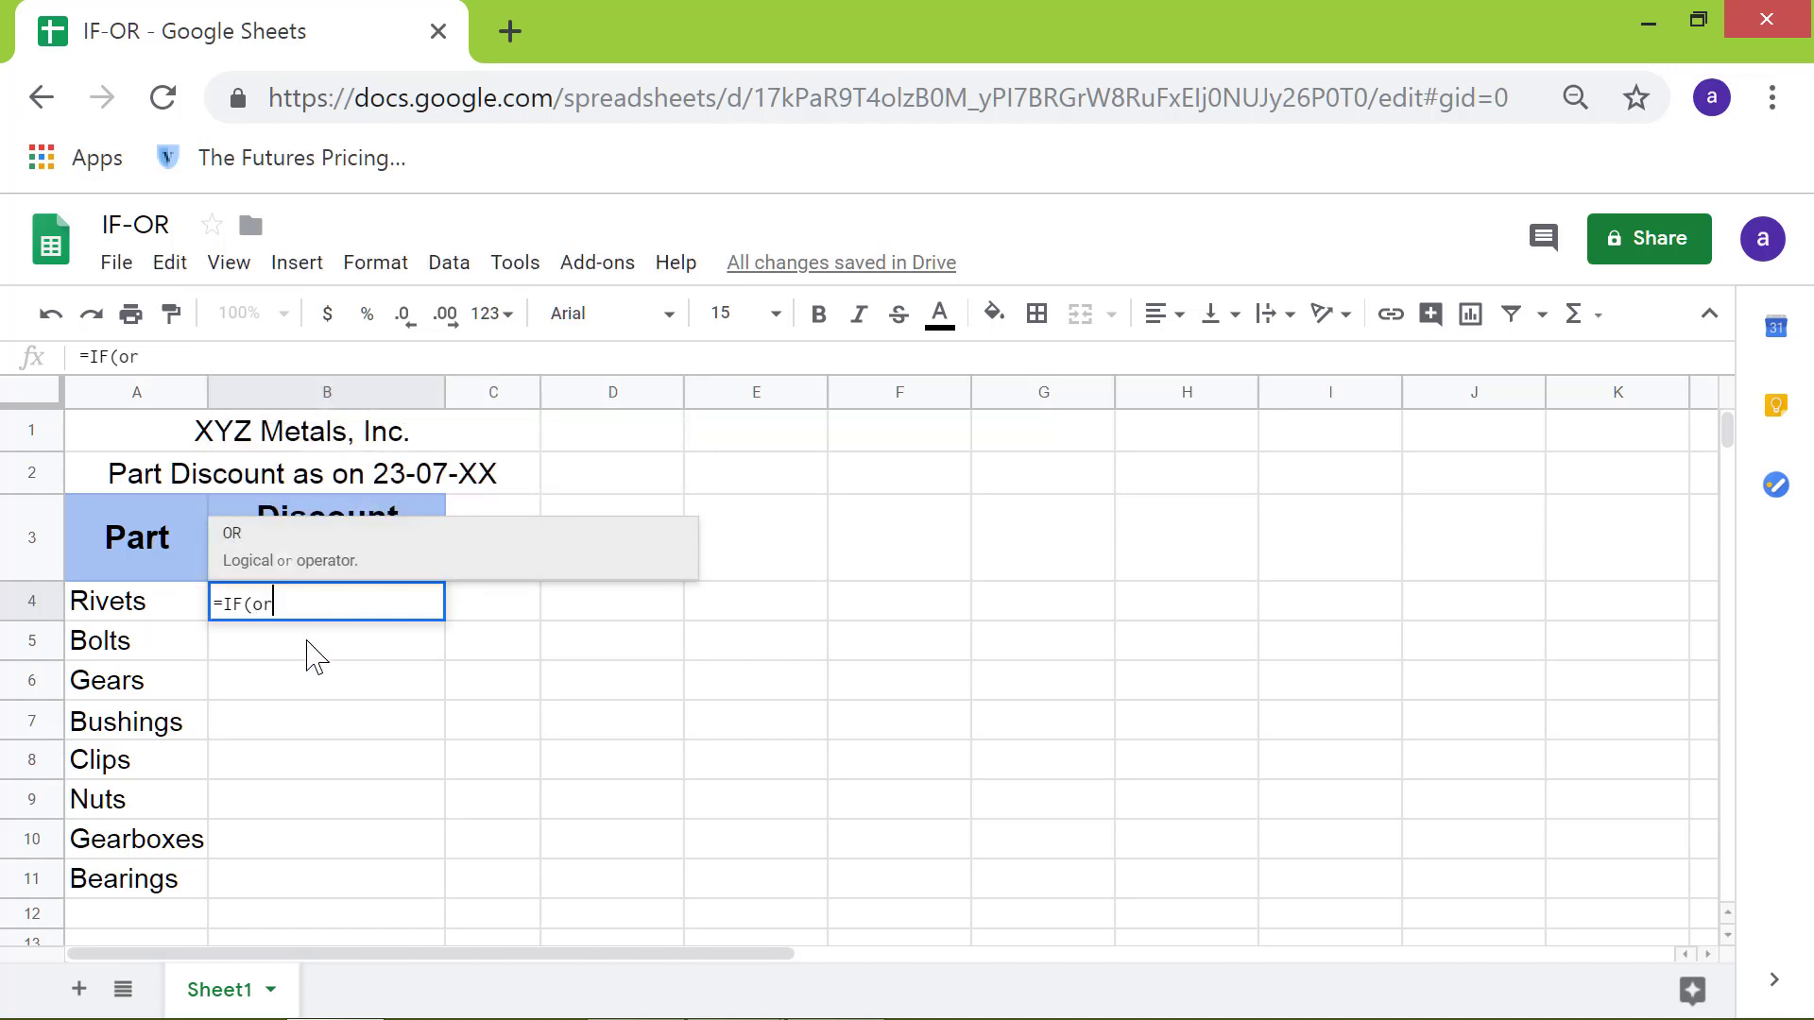
mouse_move(354, 556)
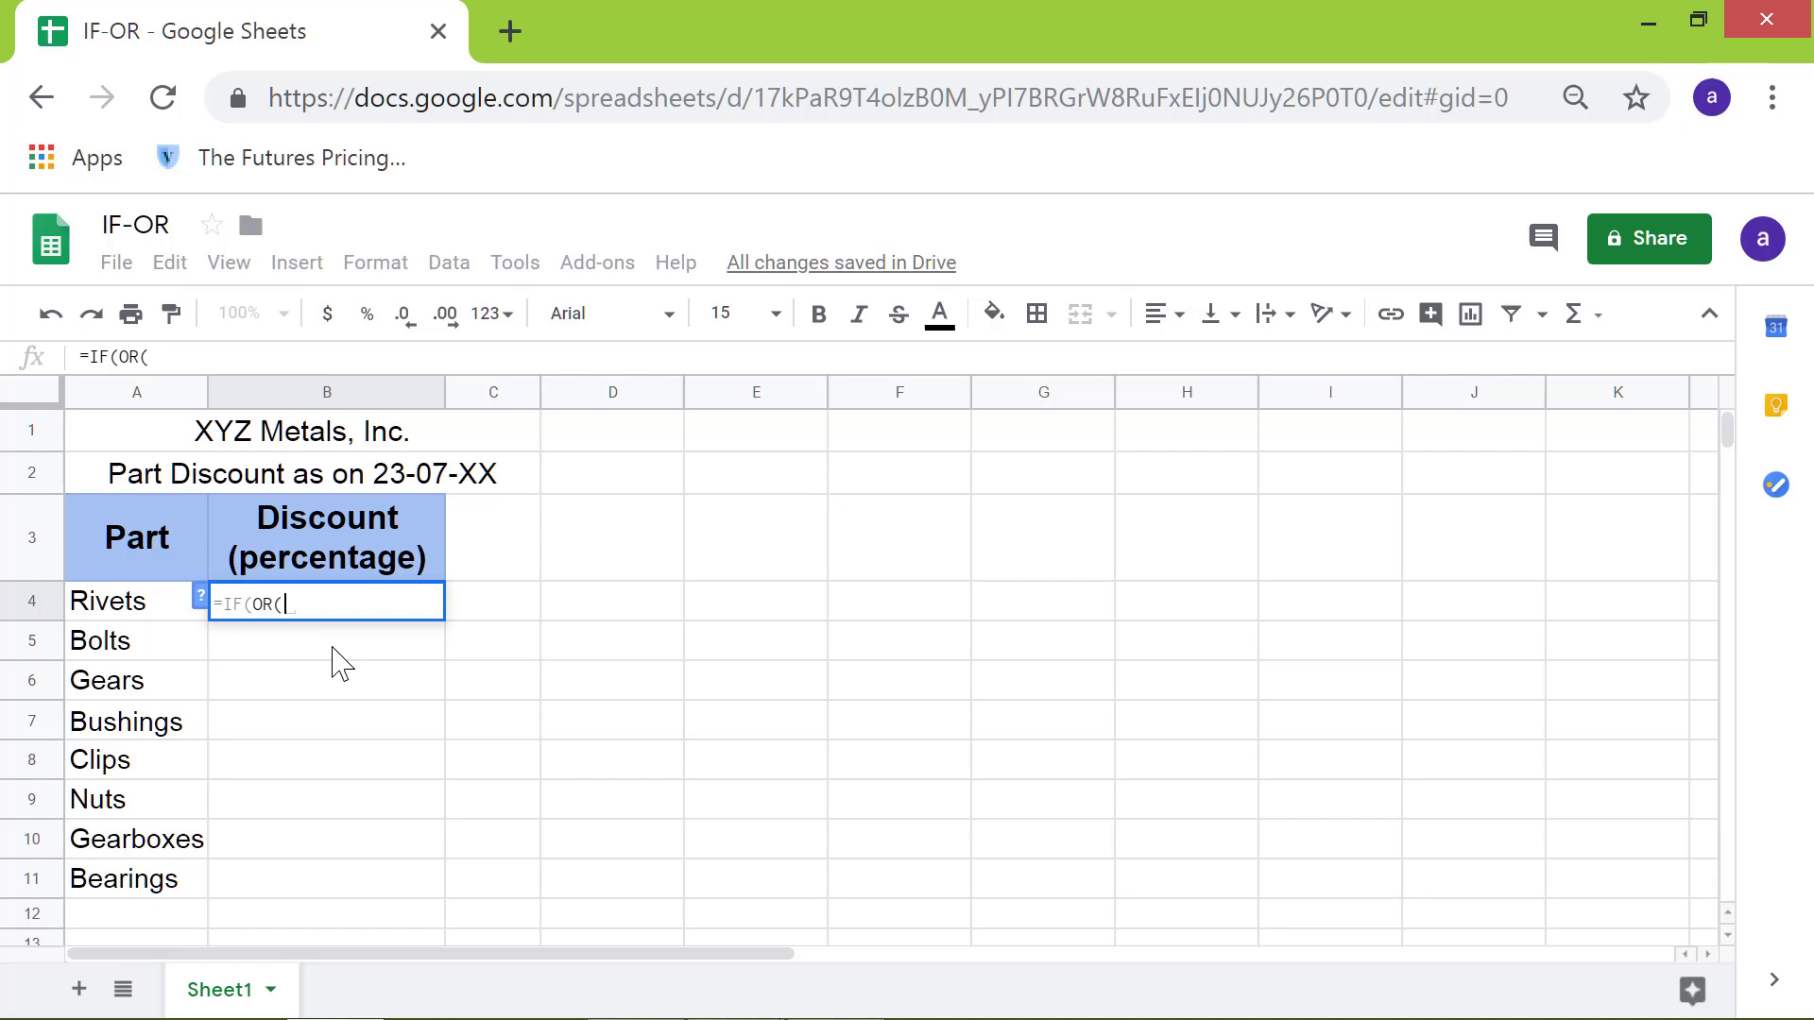
type("a4=\"")
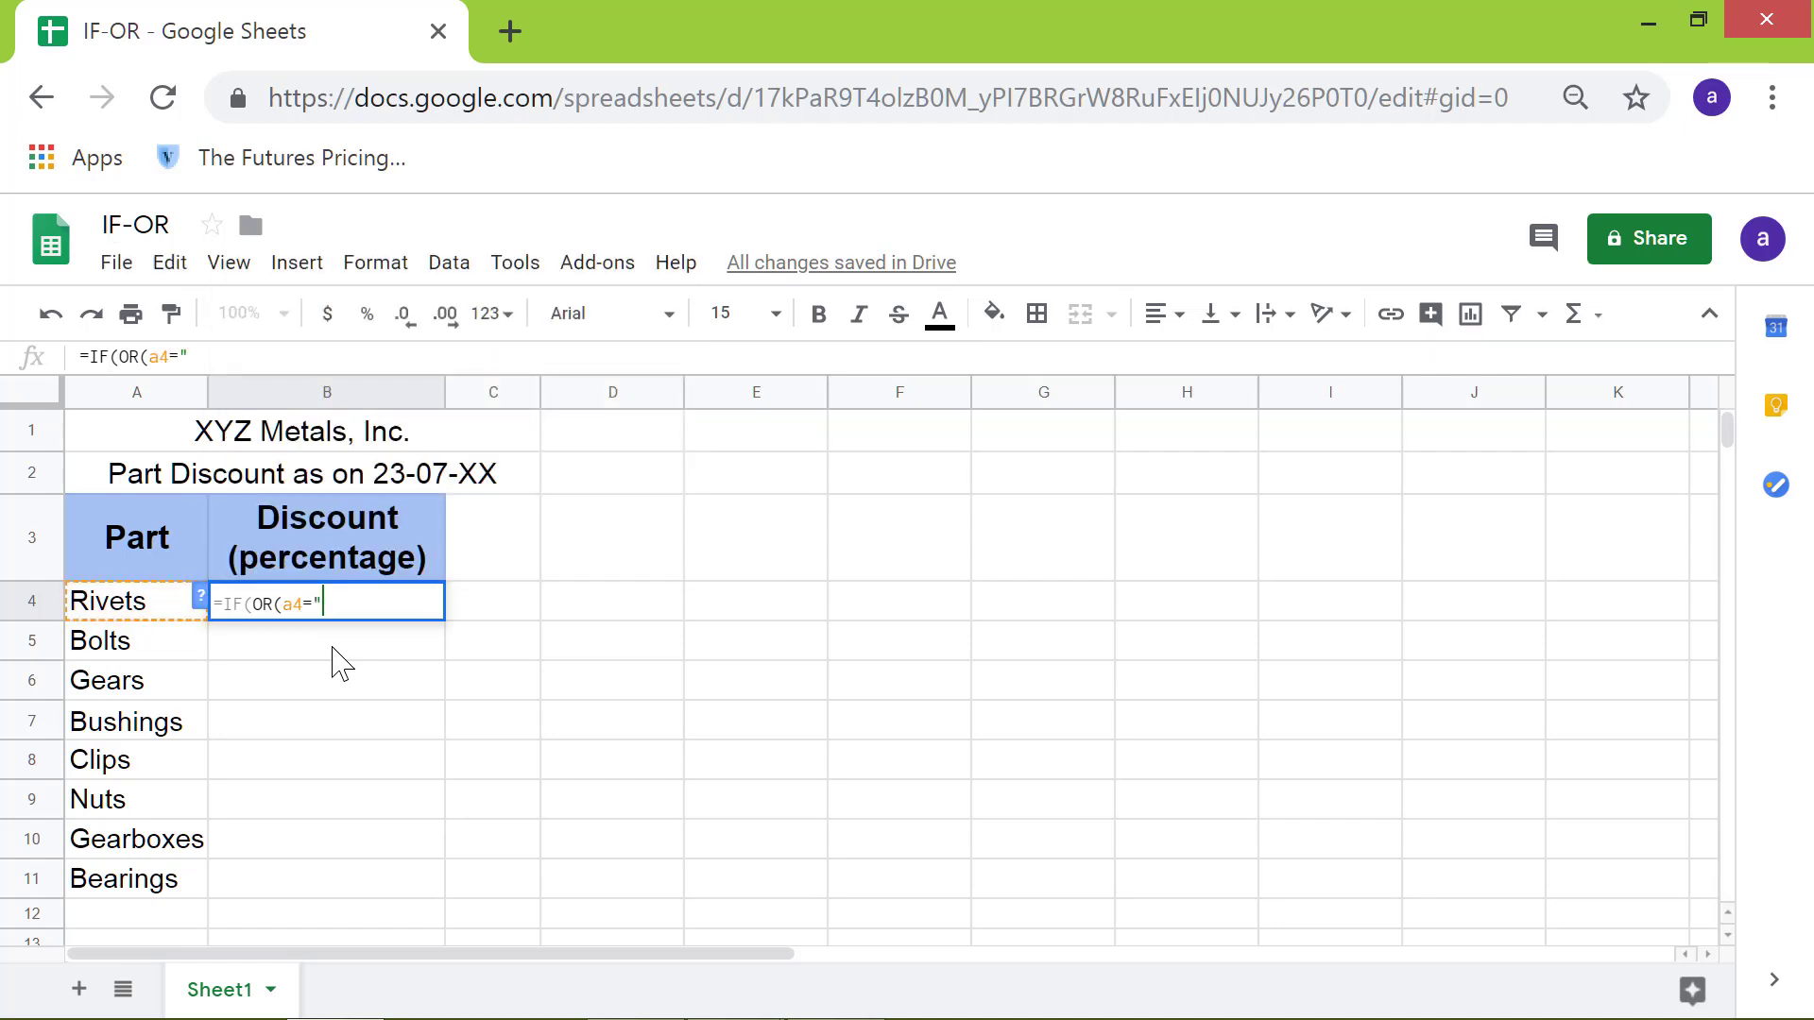
type("bol")
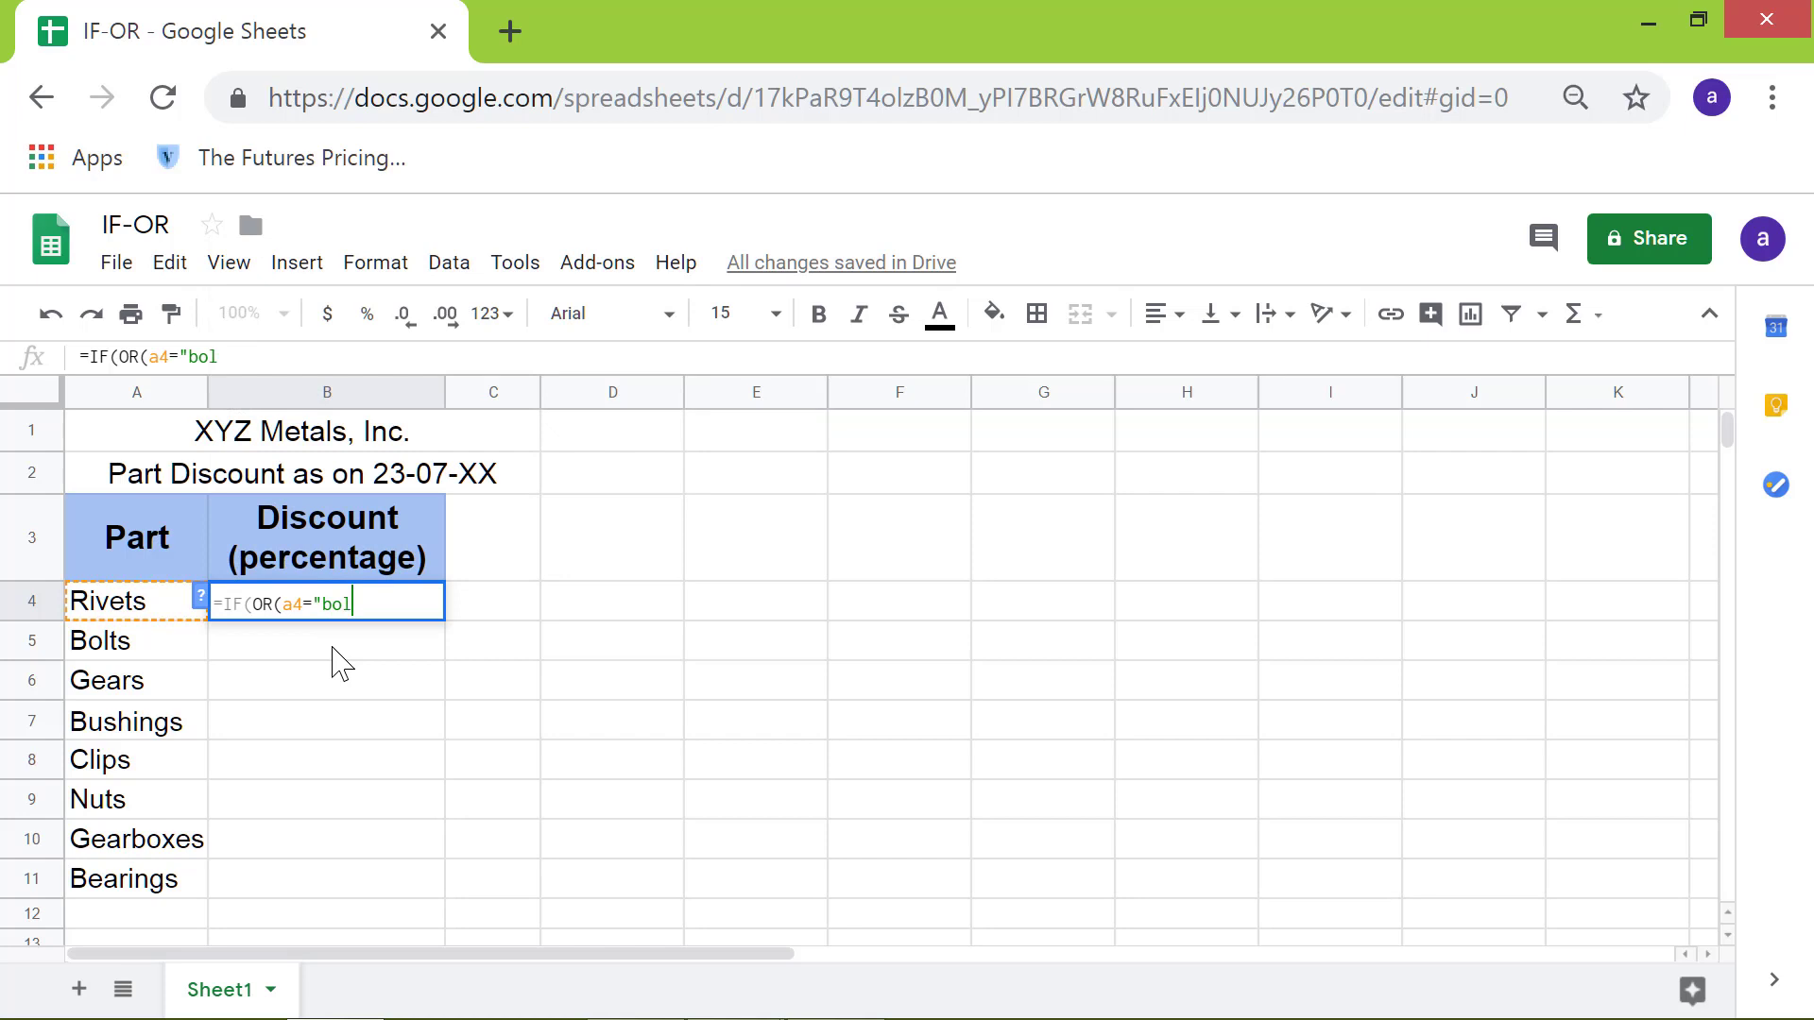
type("ts\"")
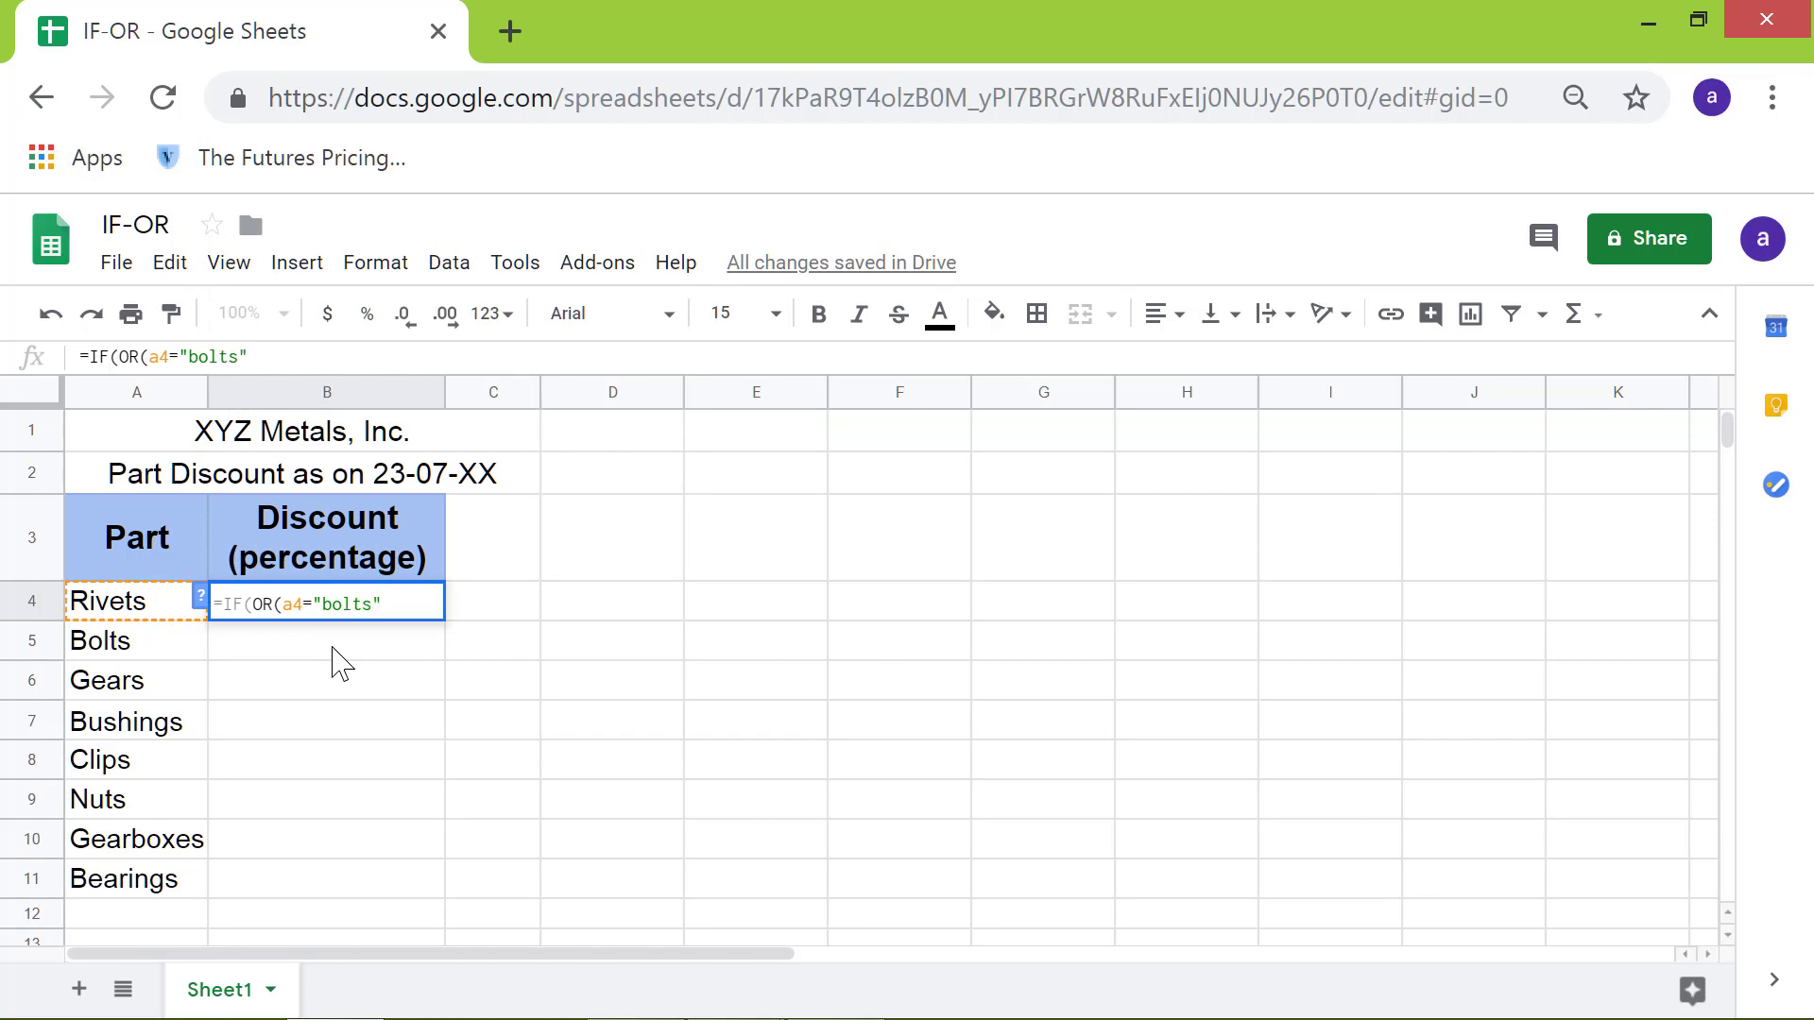
type(",")
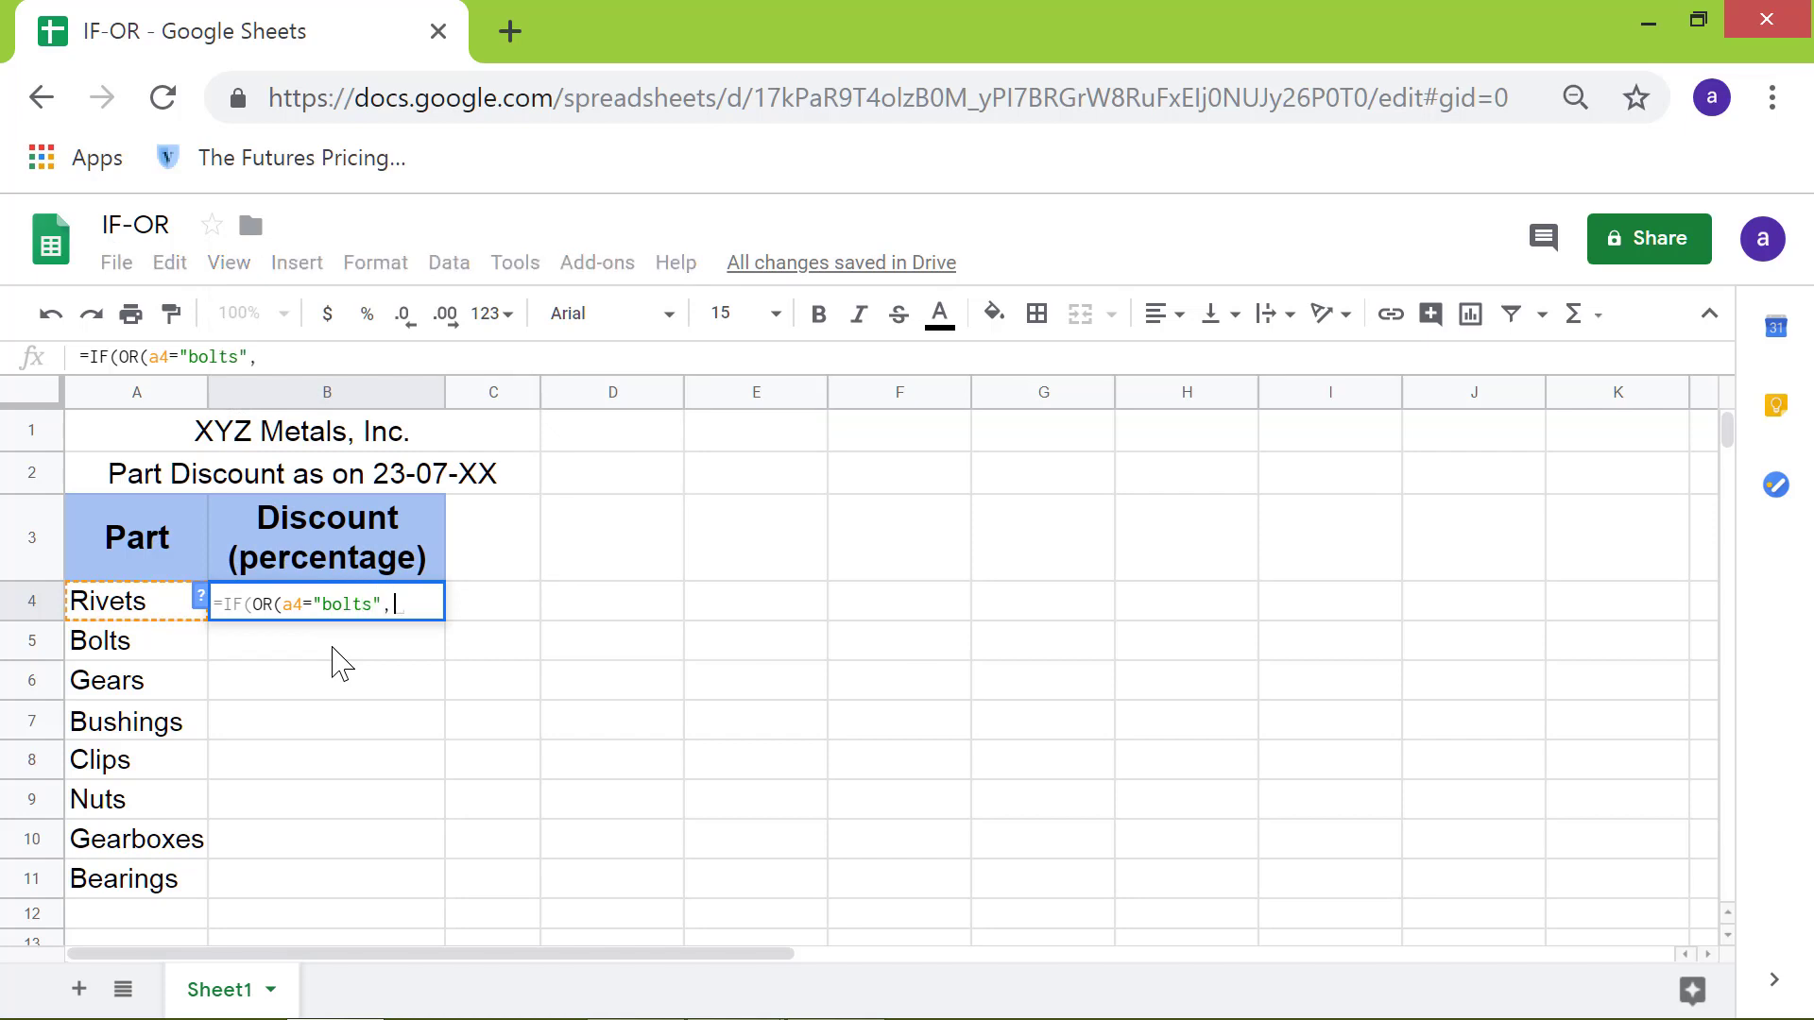
type("a")
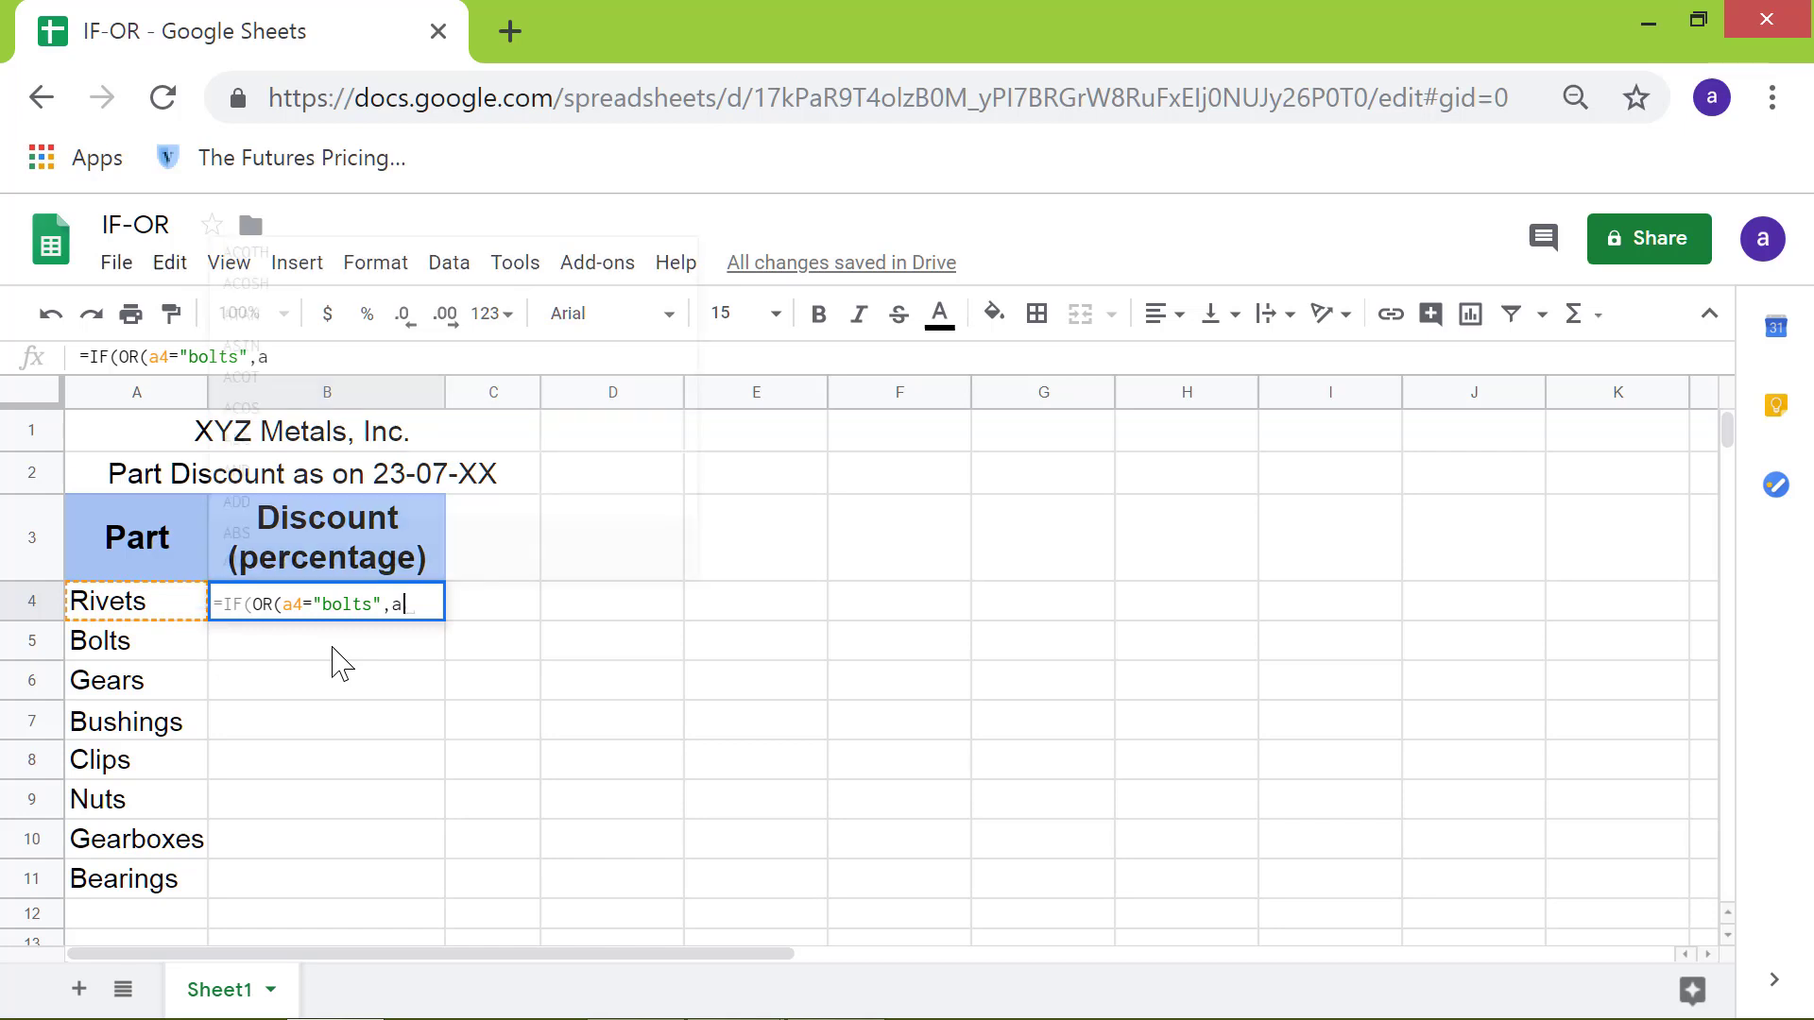
type("4=\"")
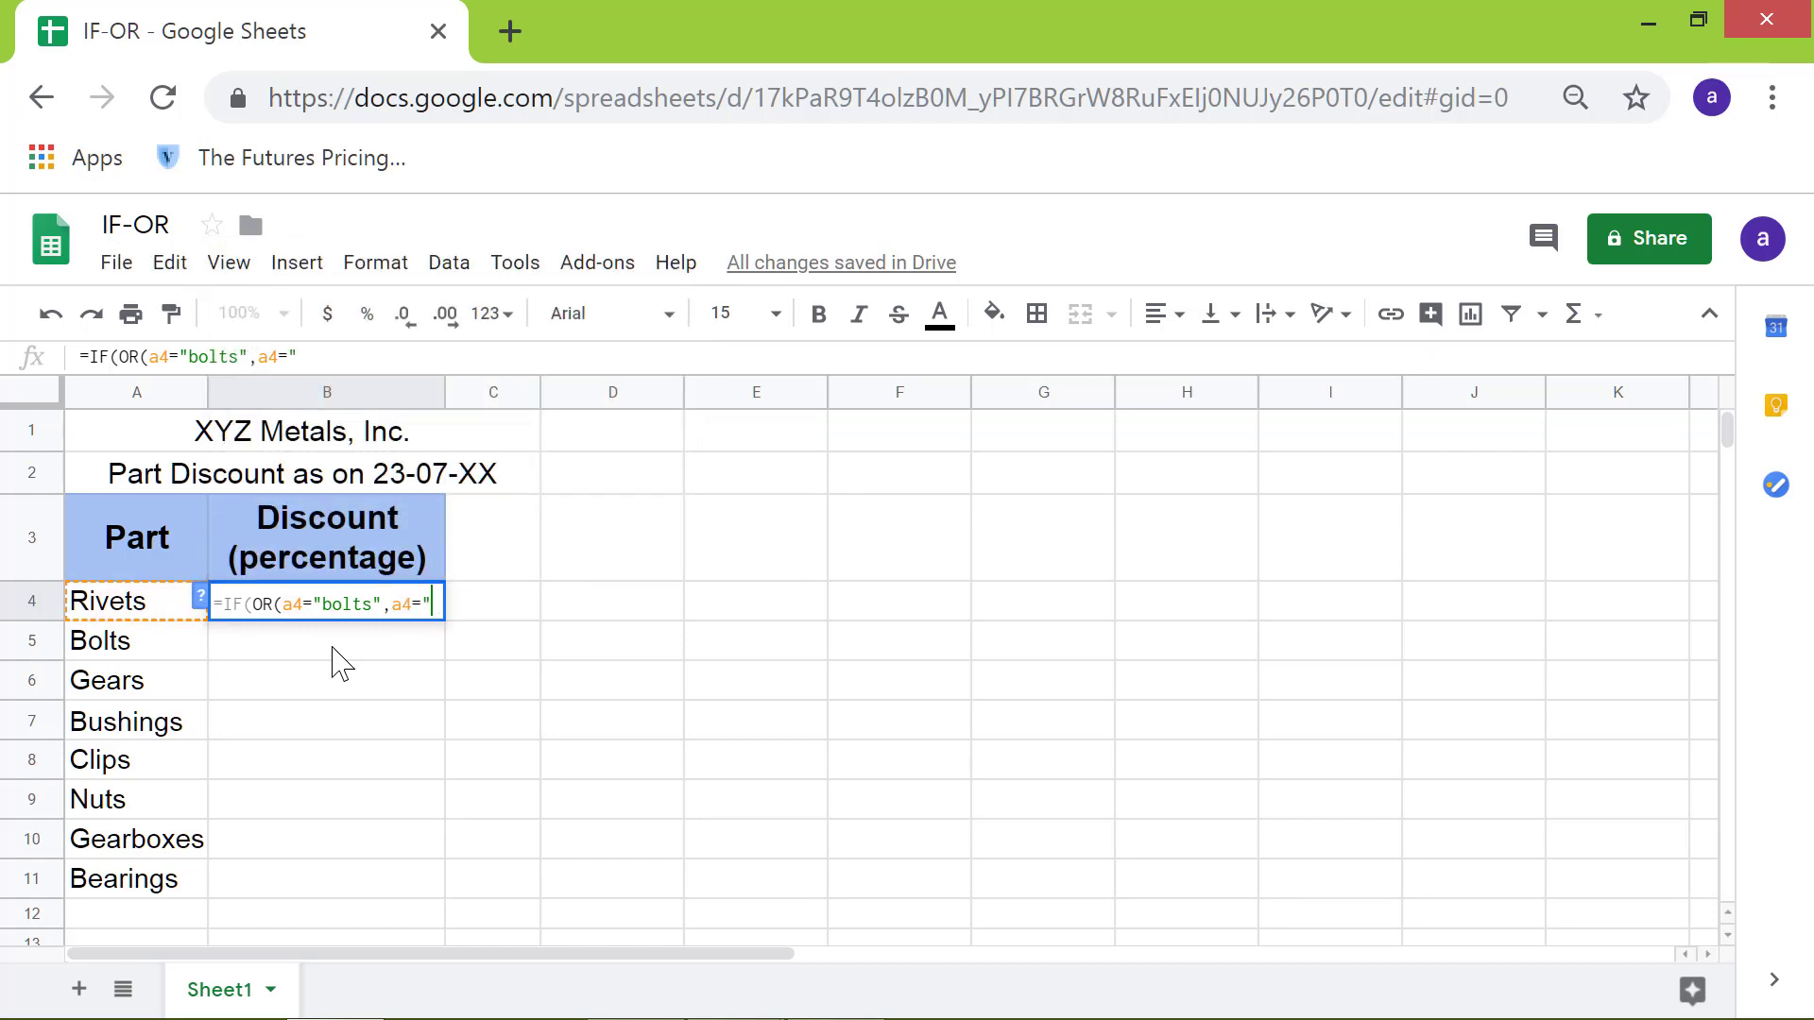
type("nuts\"")
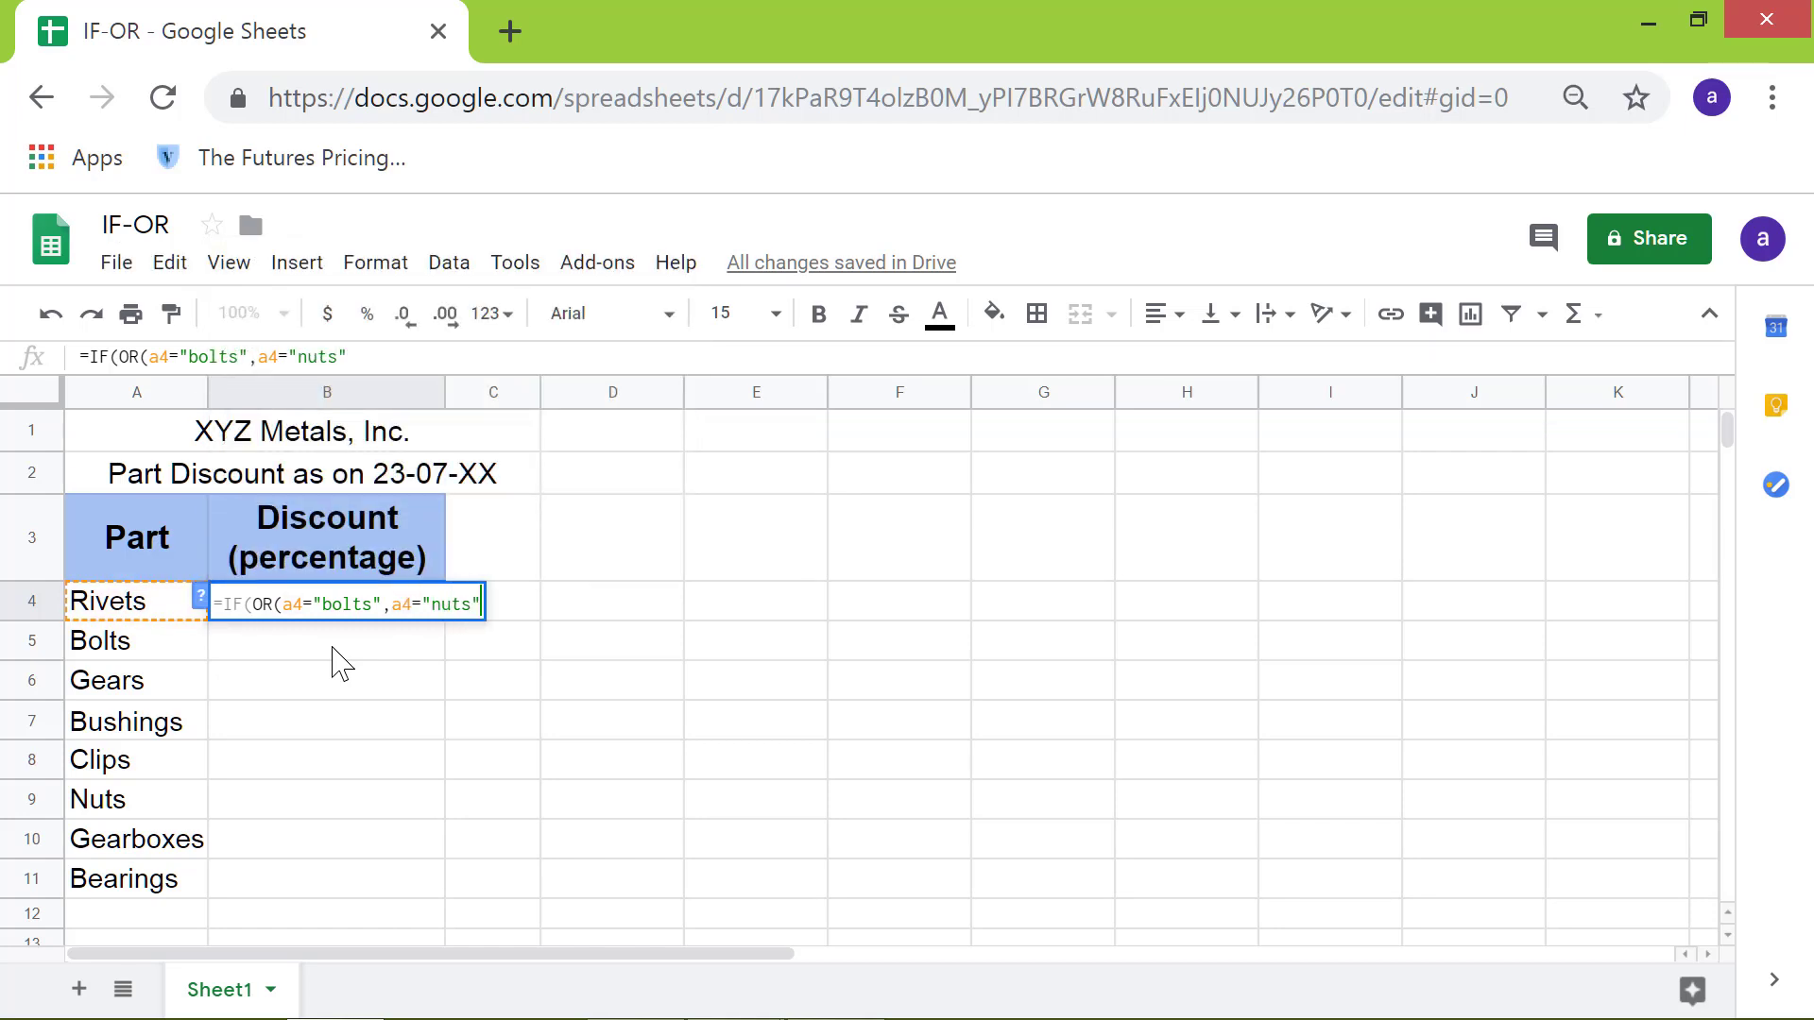
type(",")
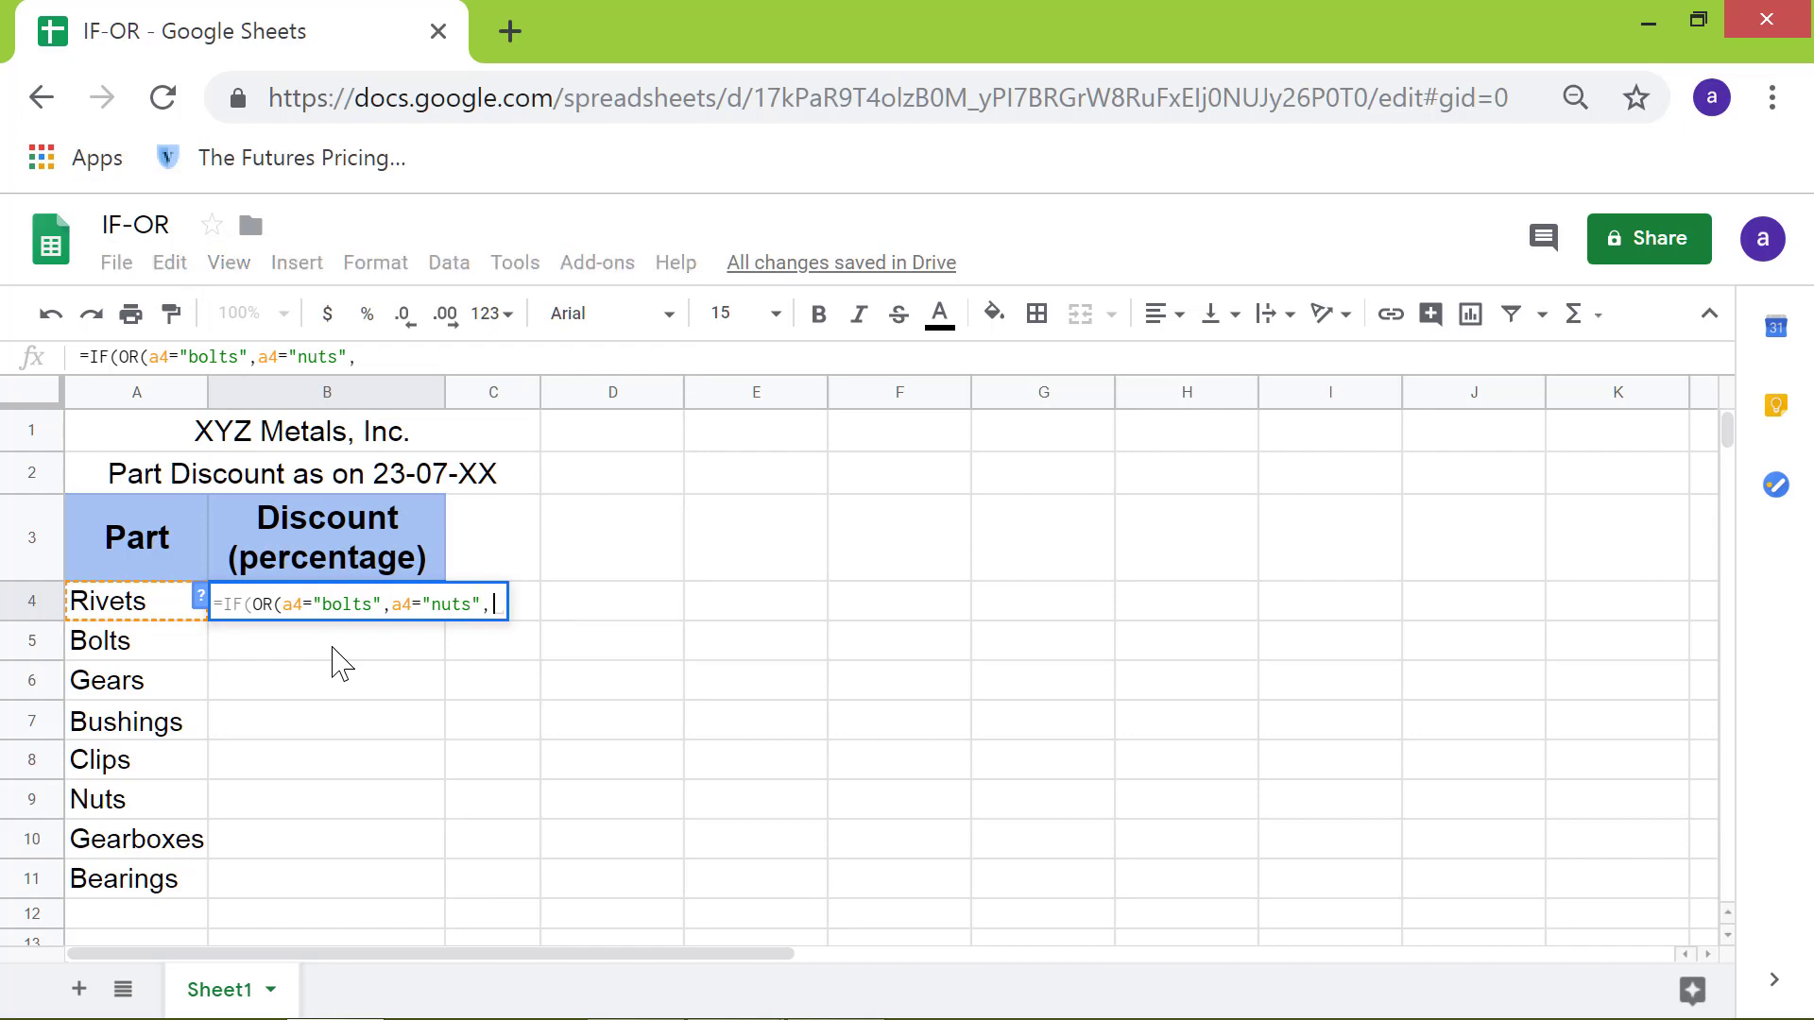
type("a4=")
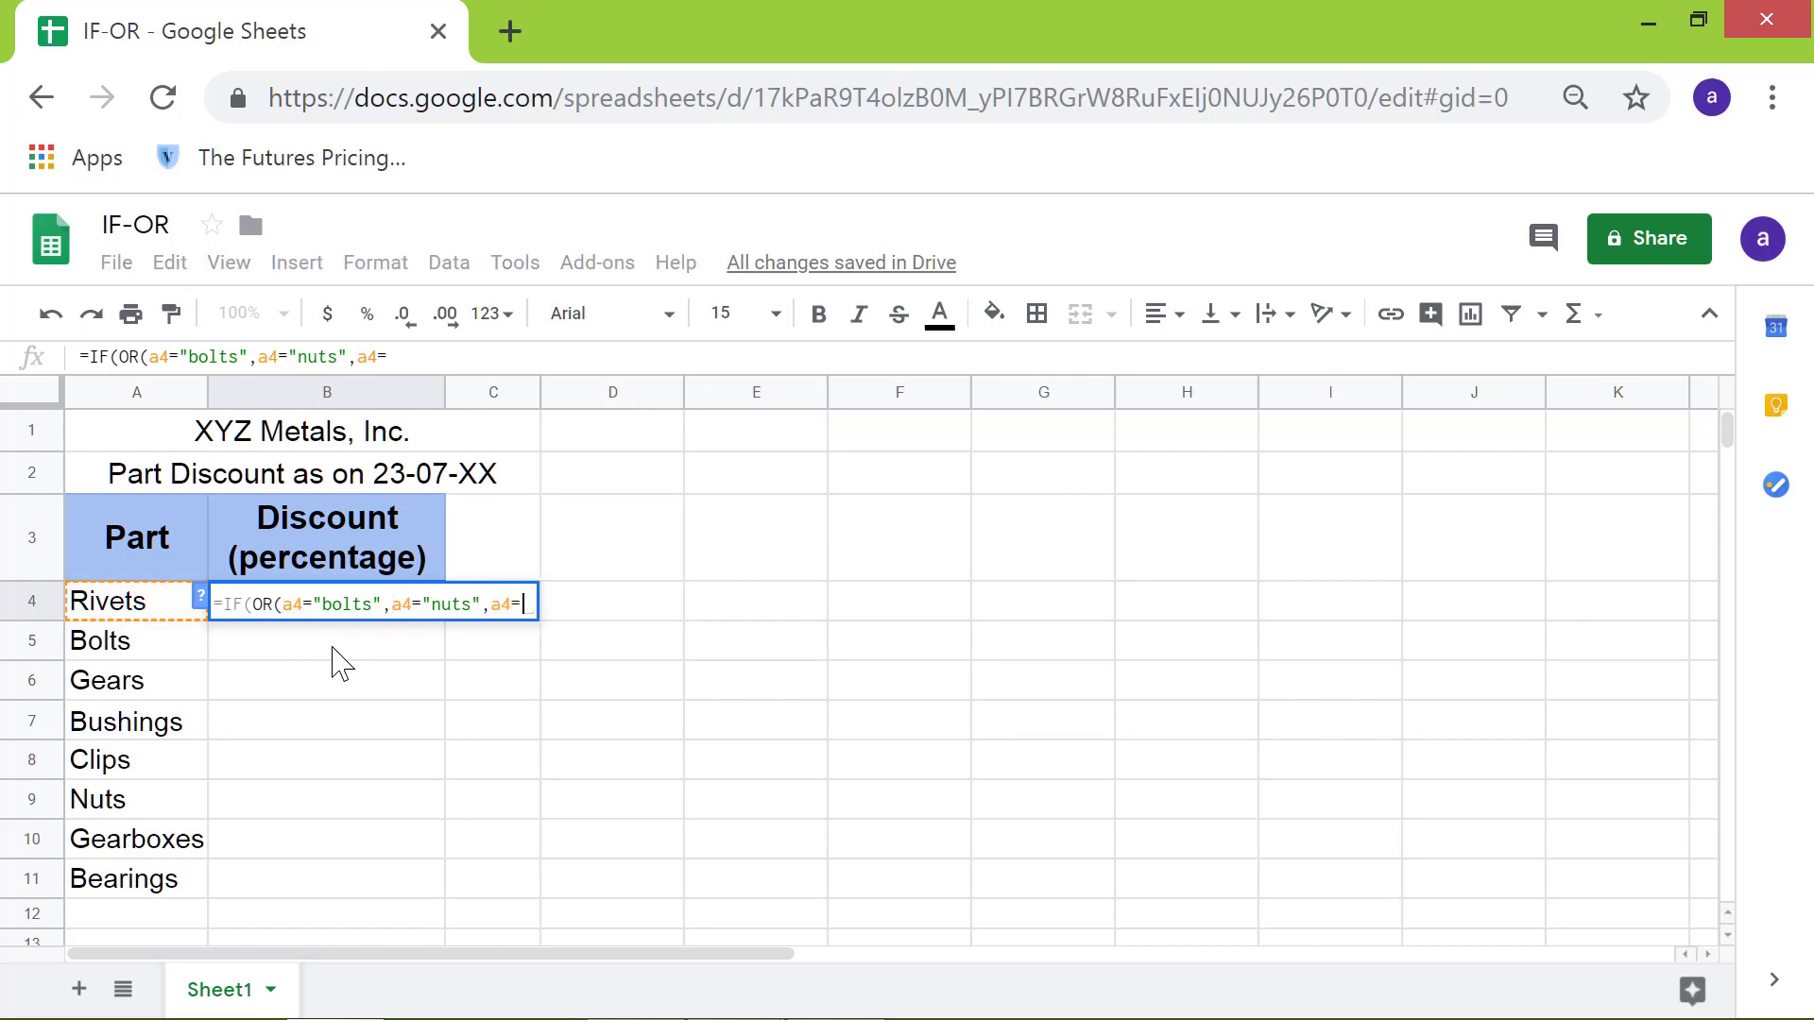
type("\"clip")
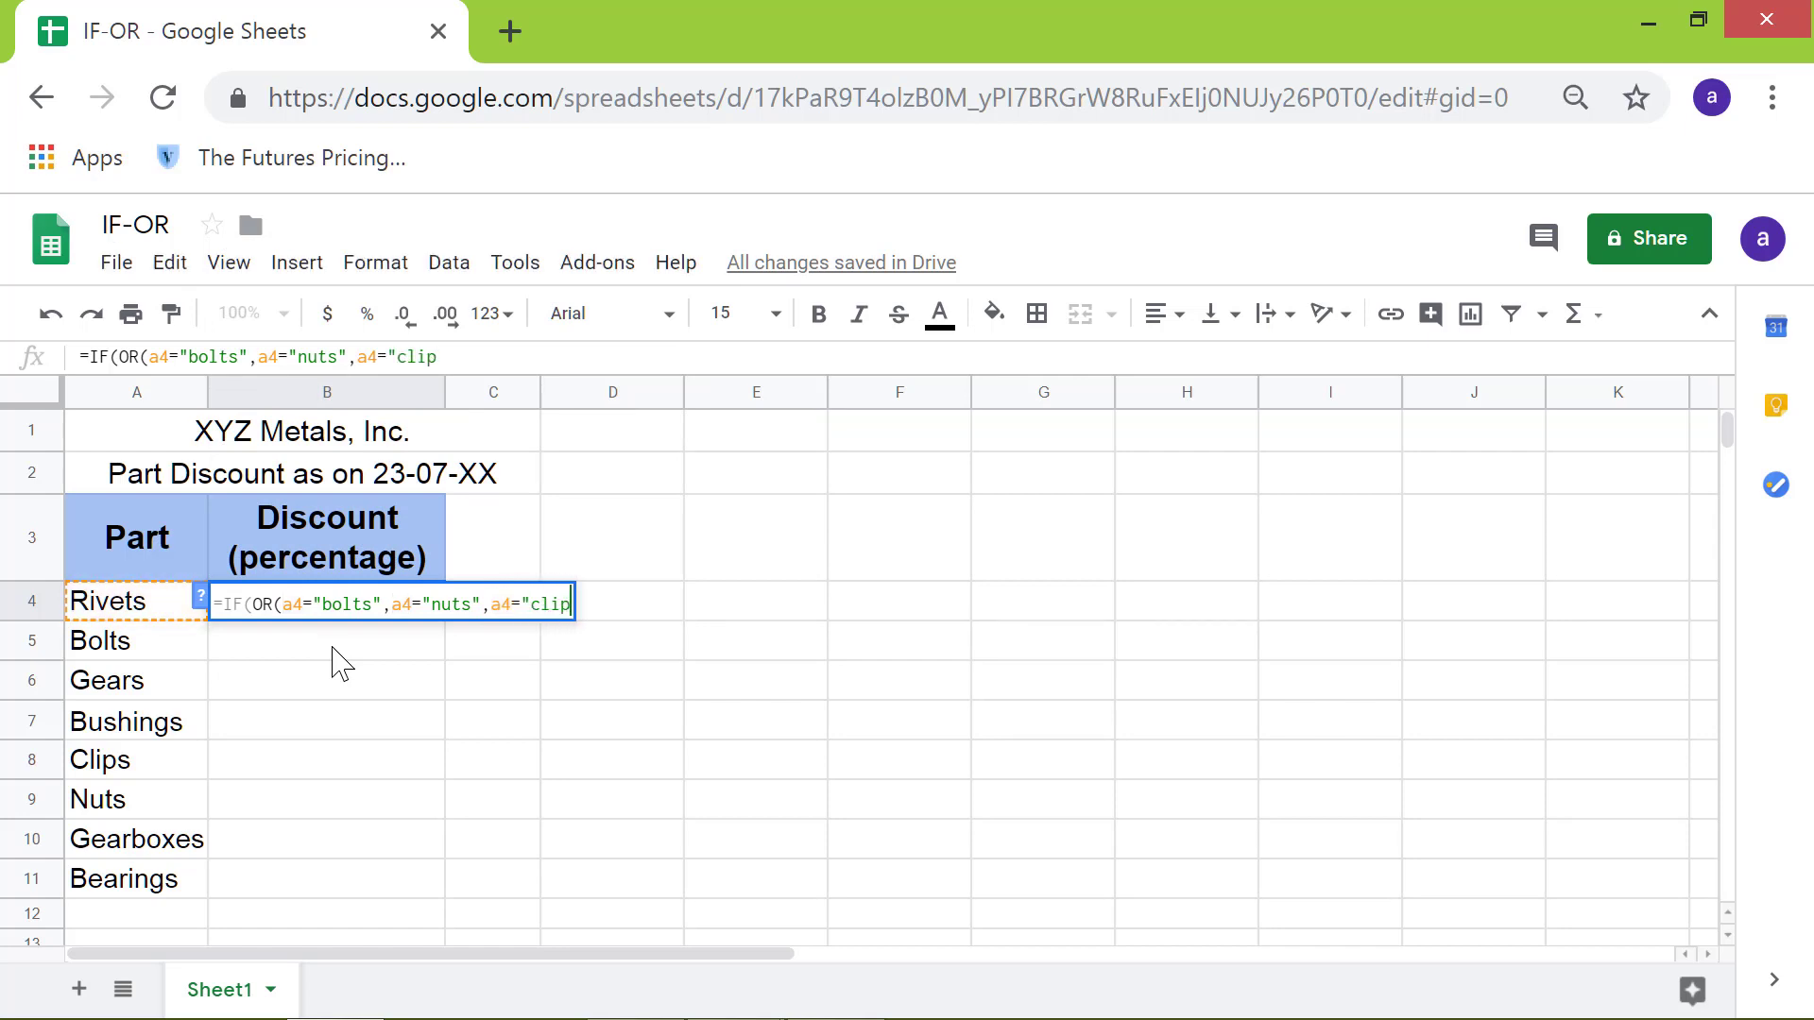
type("s\"")
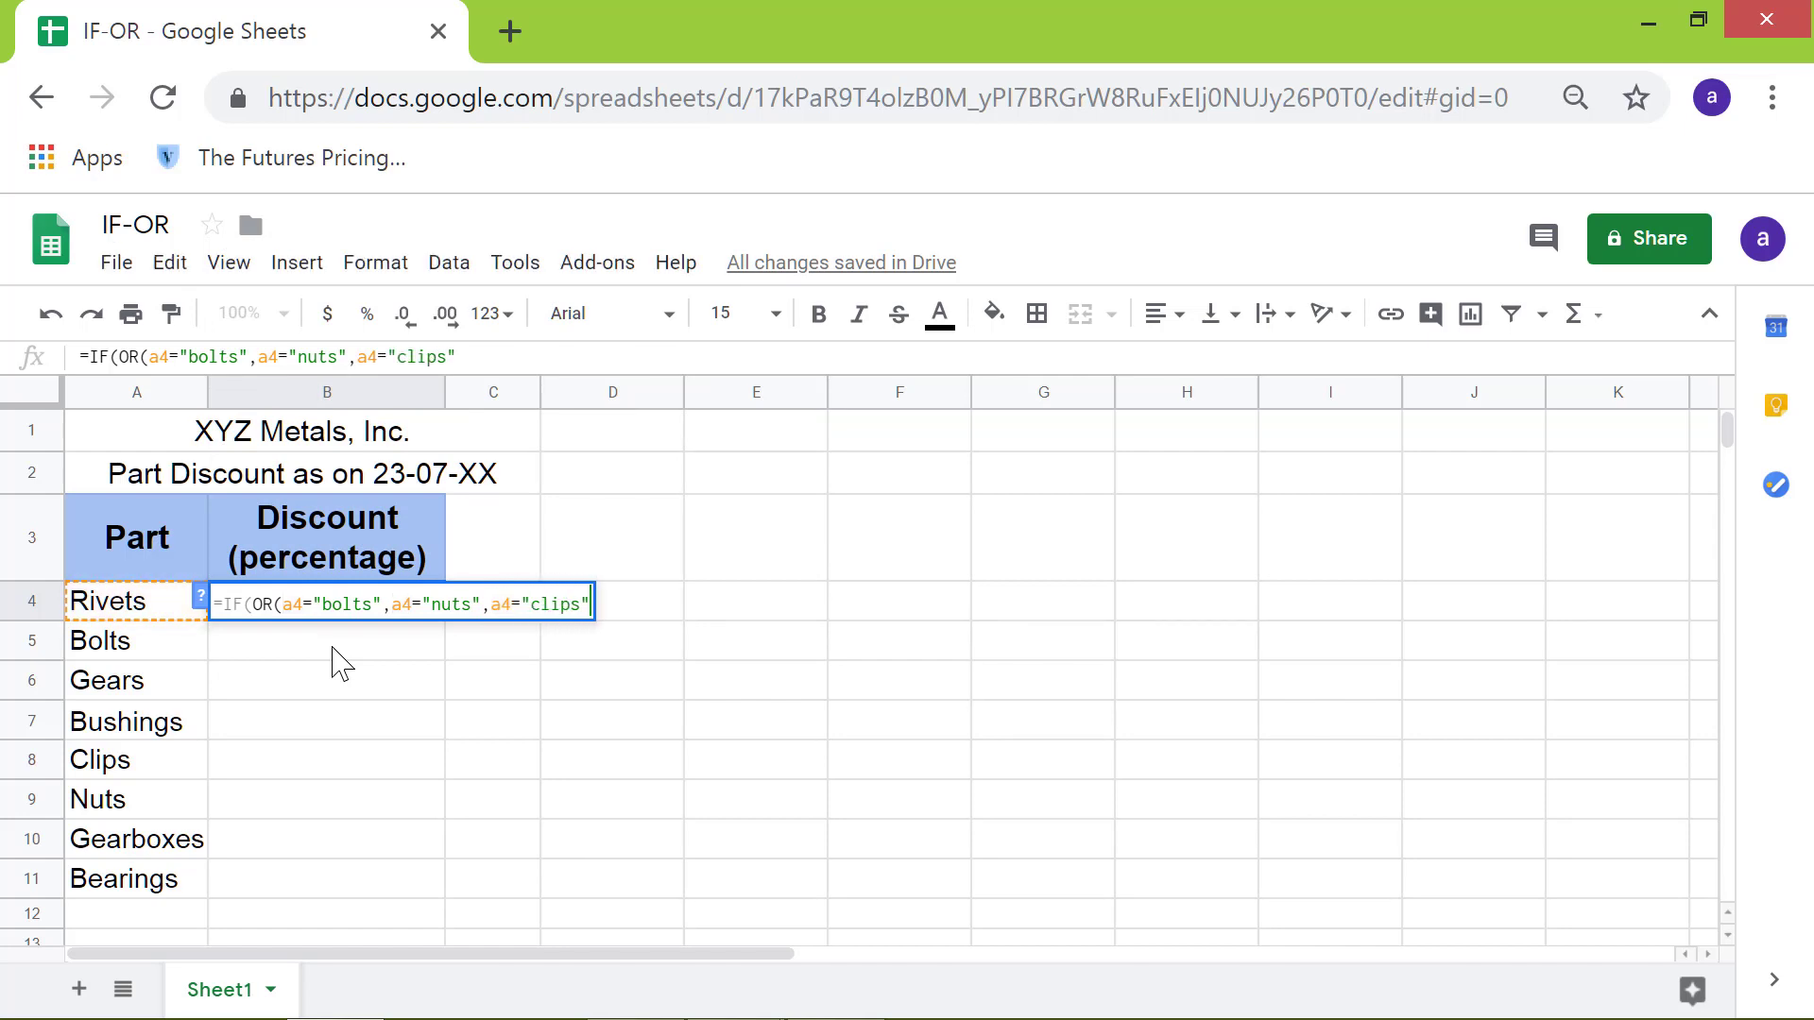
type(")")
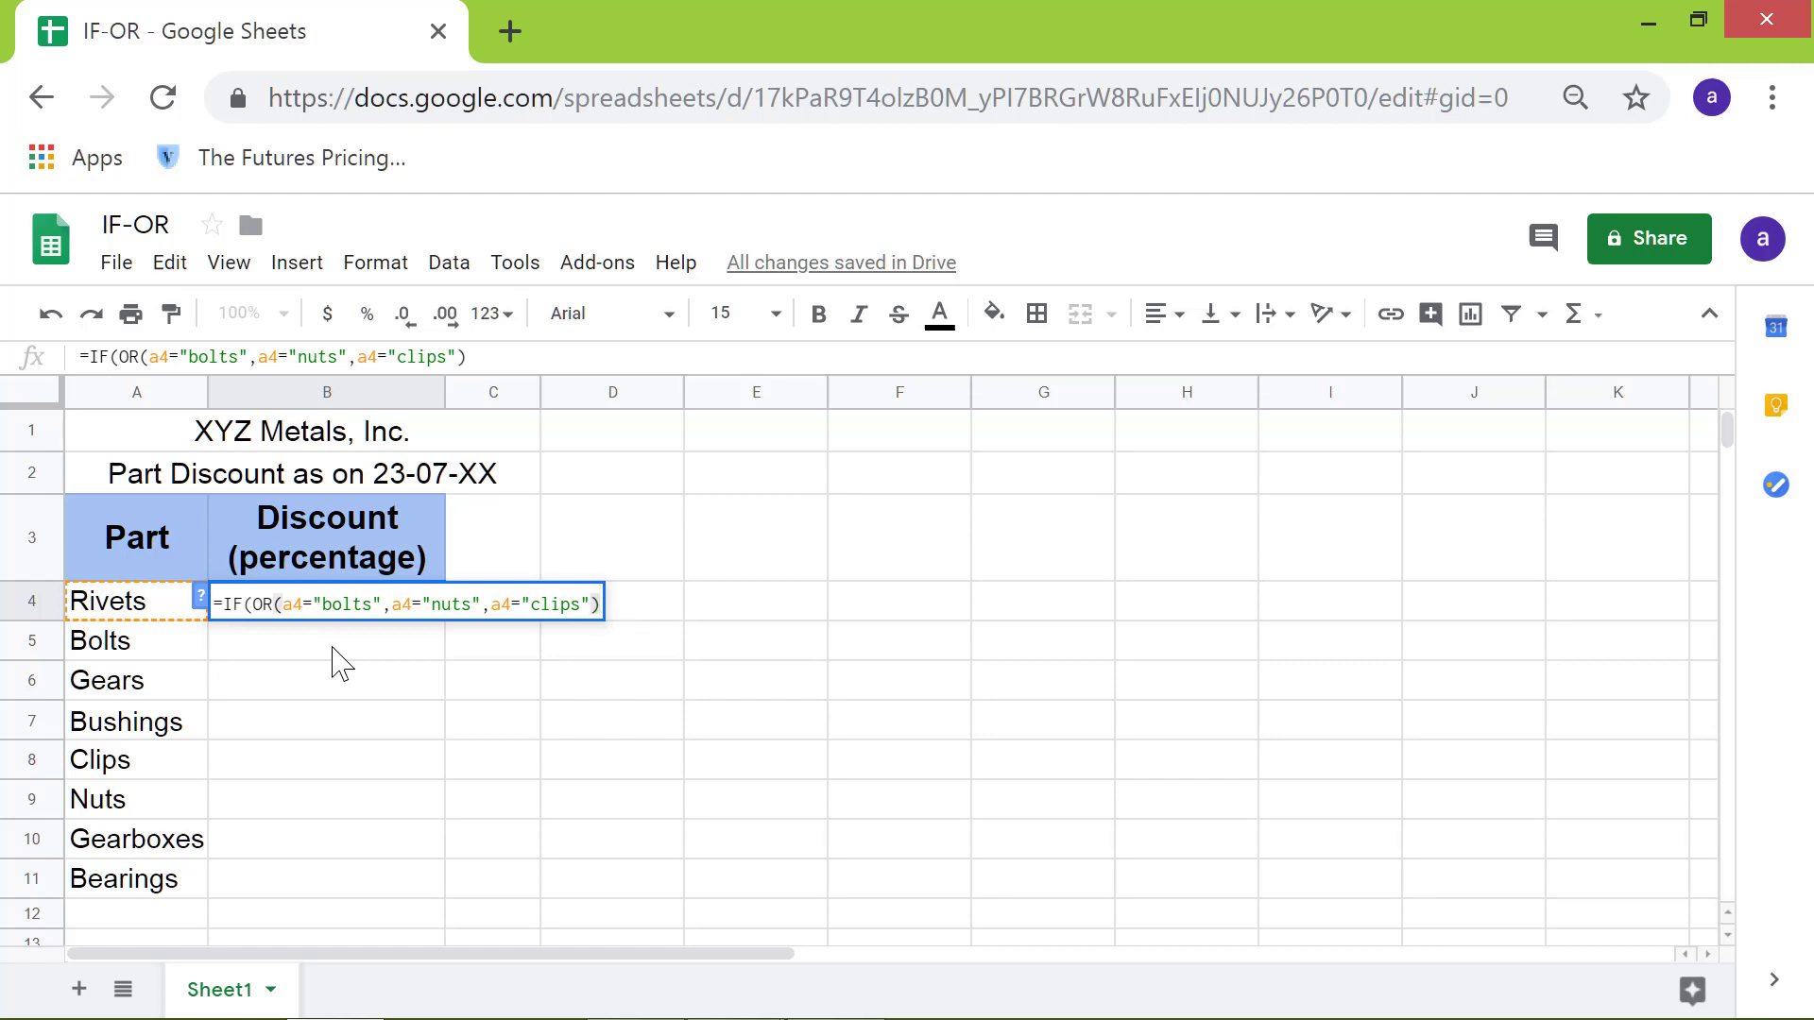
Finish the formula with ,10,5) so matching parts get 10 and Rivets shows 5
type(",")
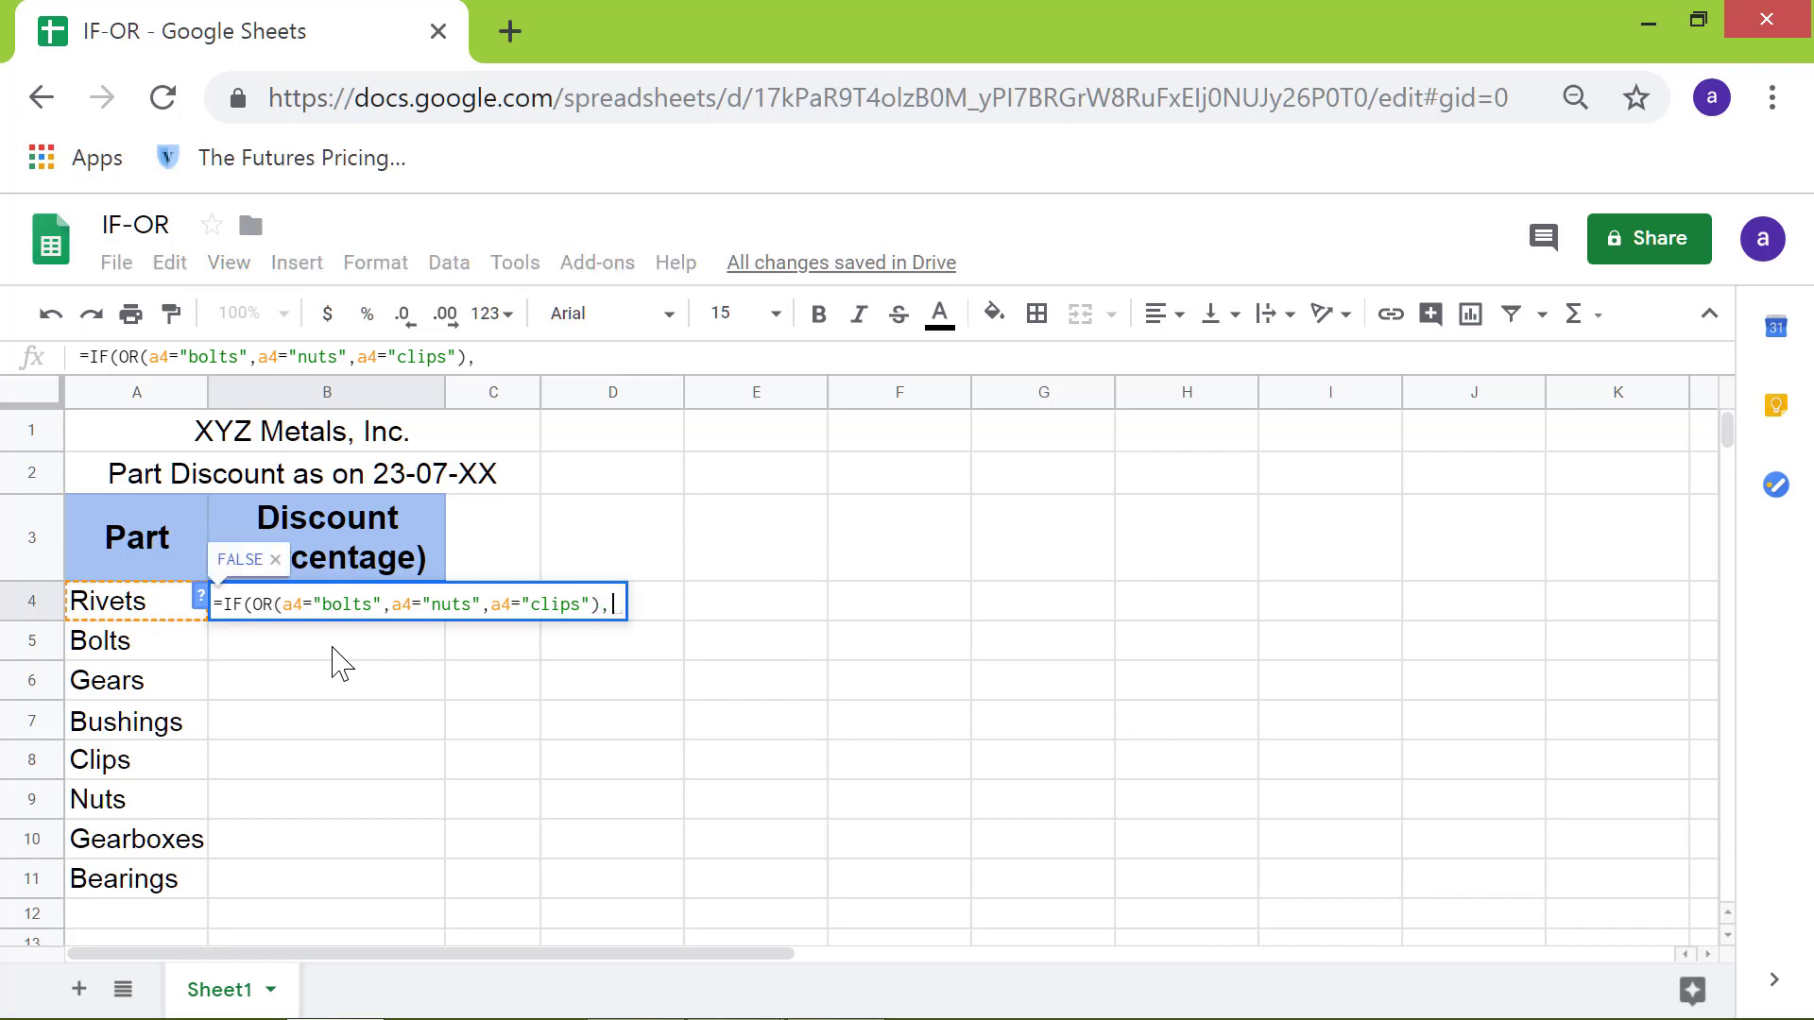
type("10")
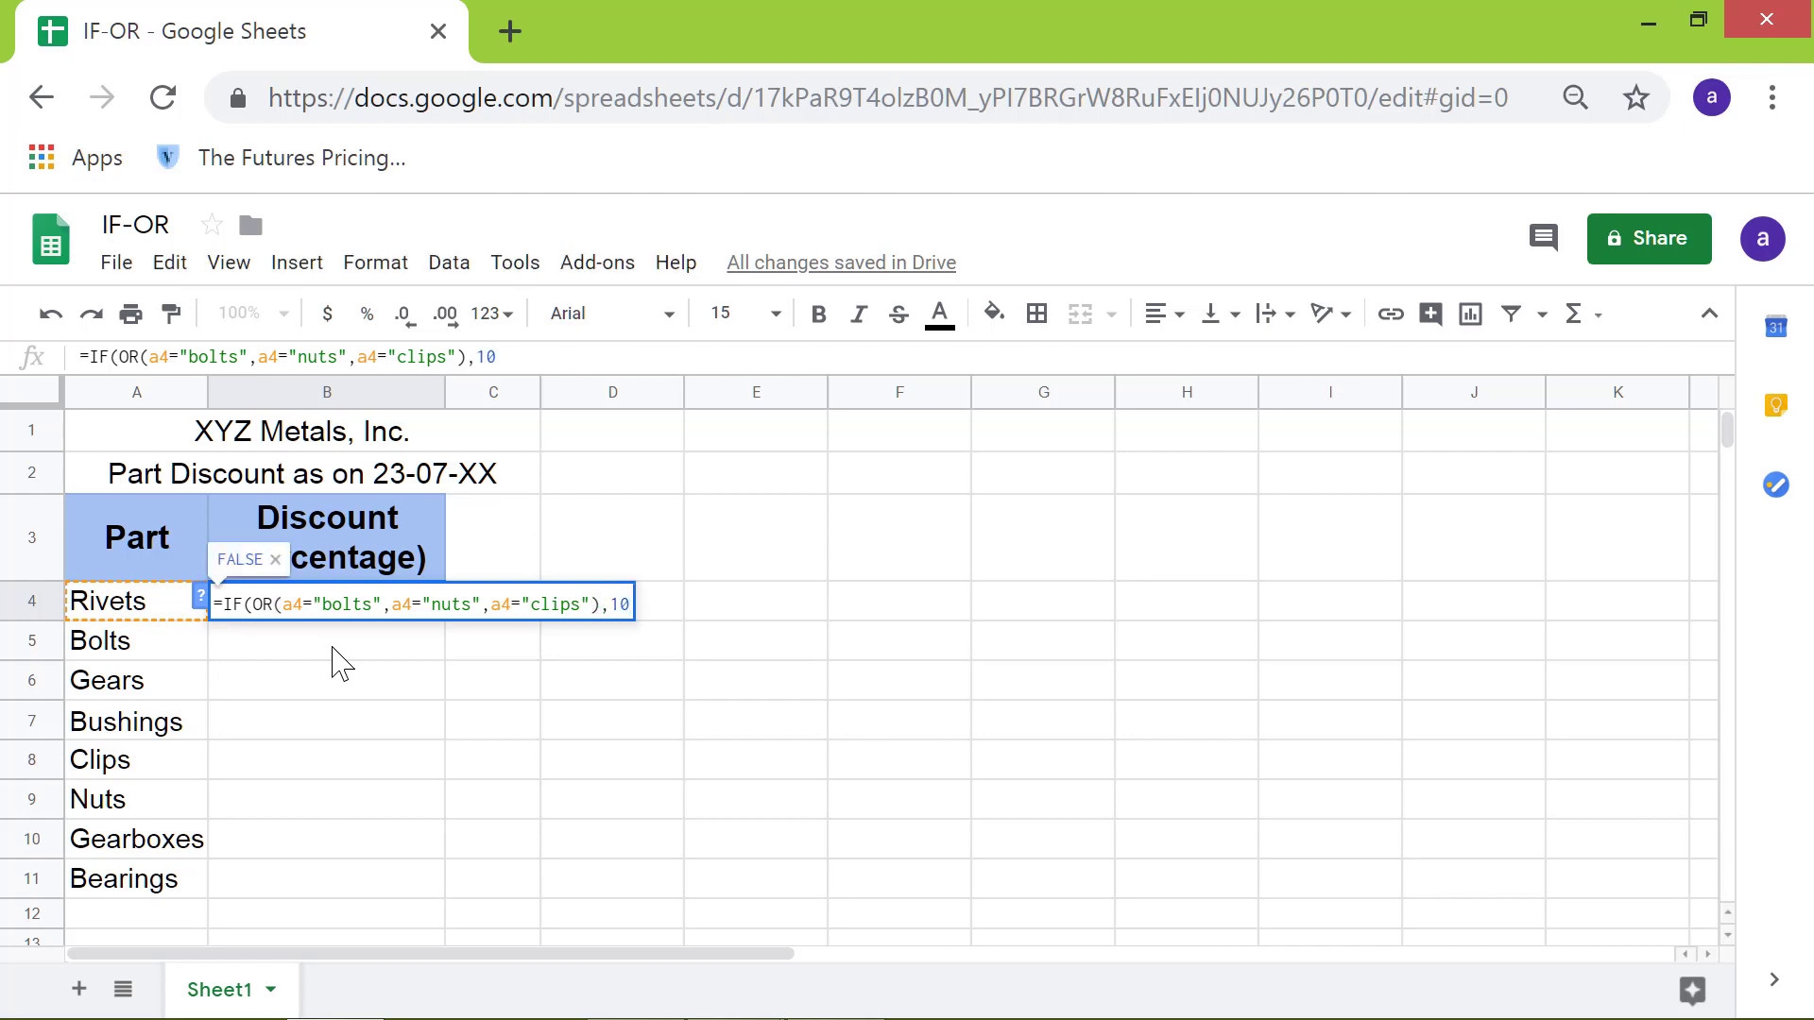
type(",")
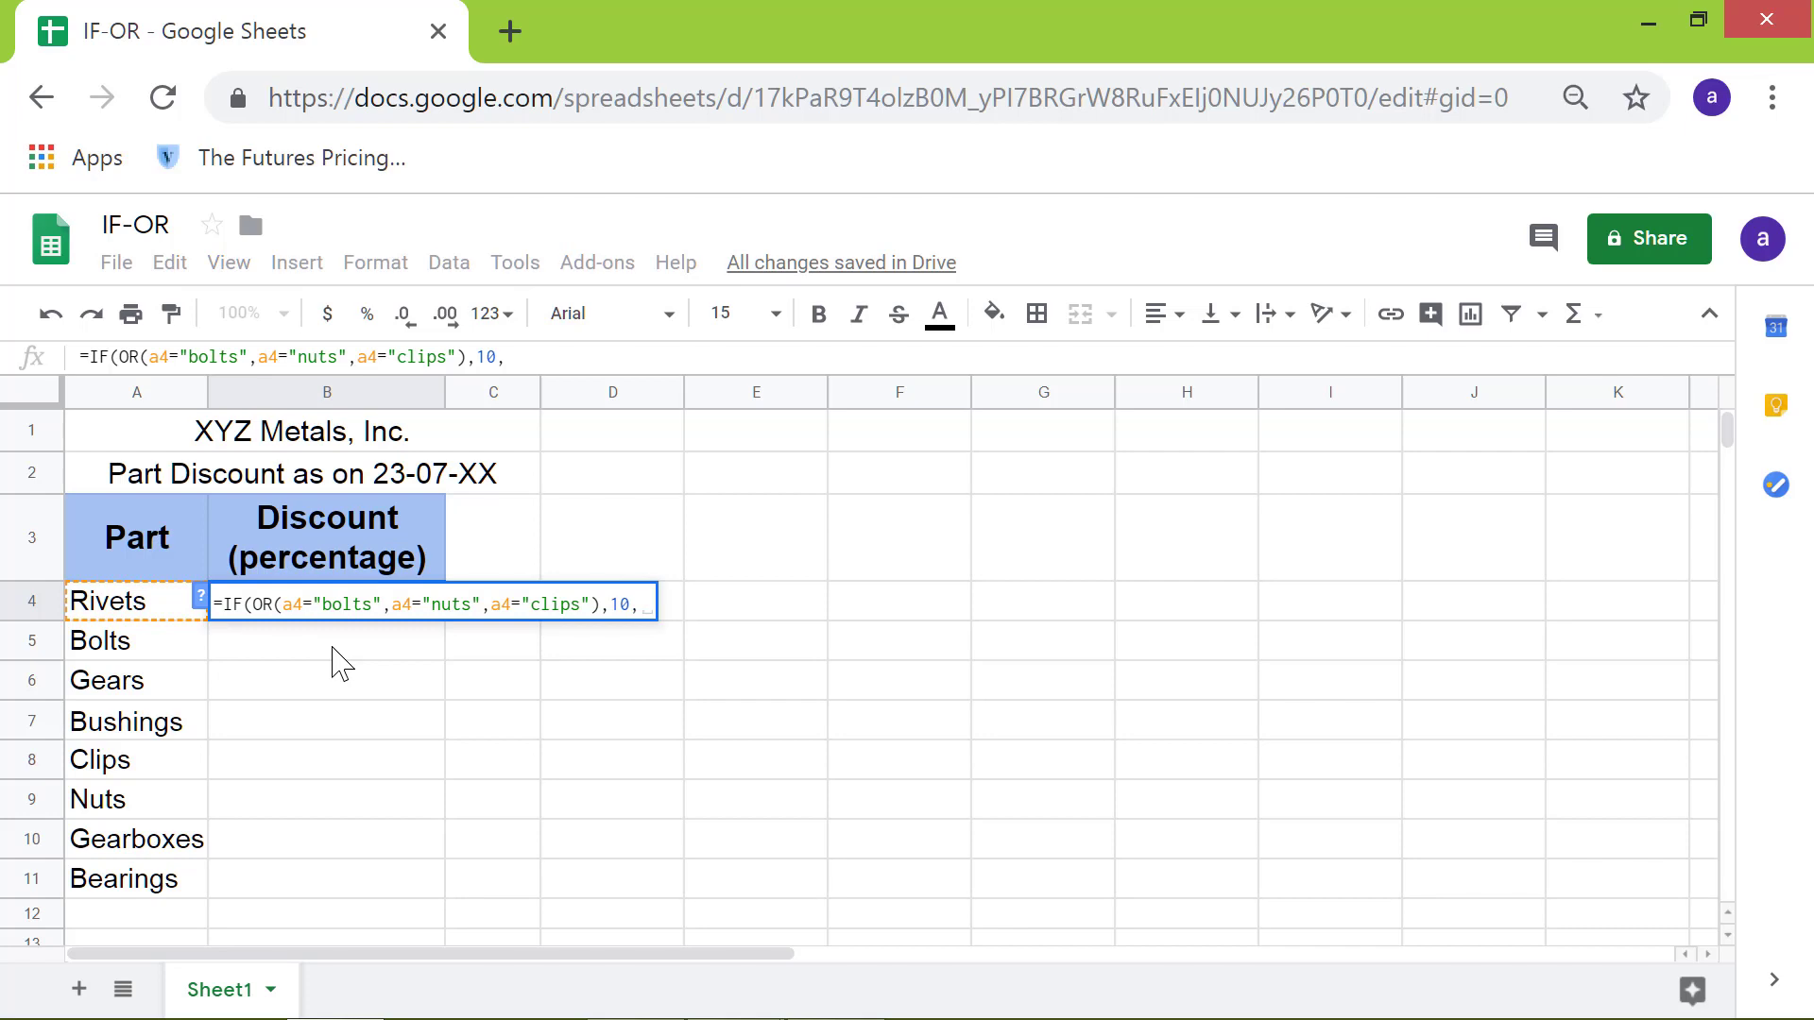
type("5")
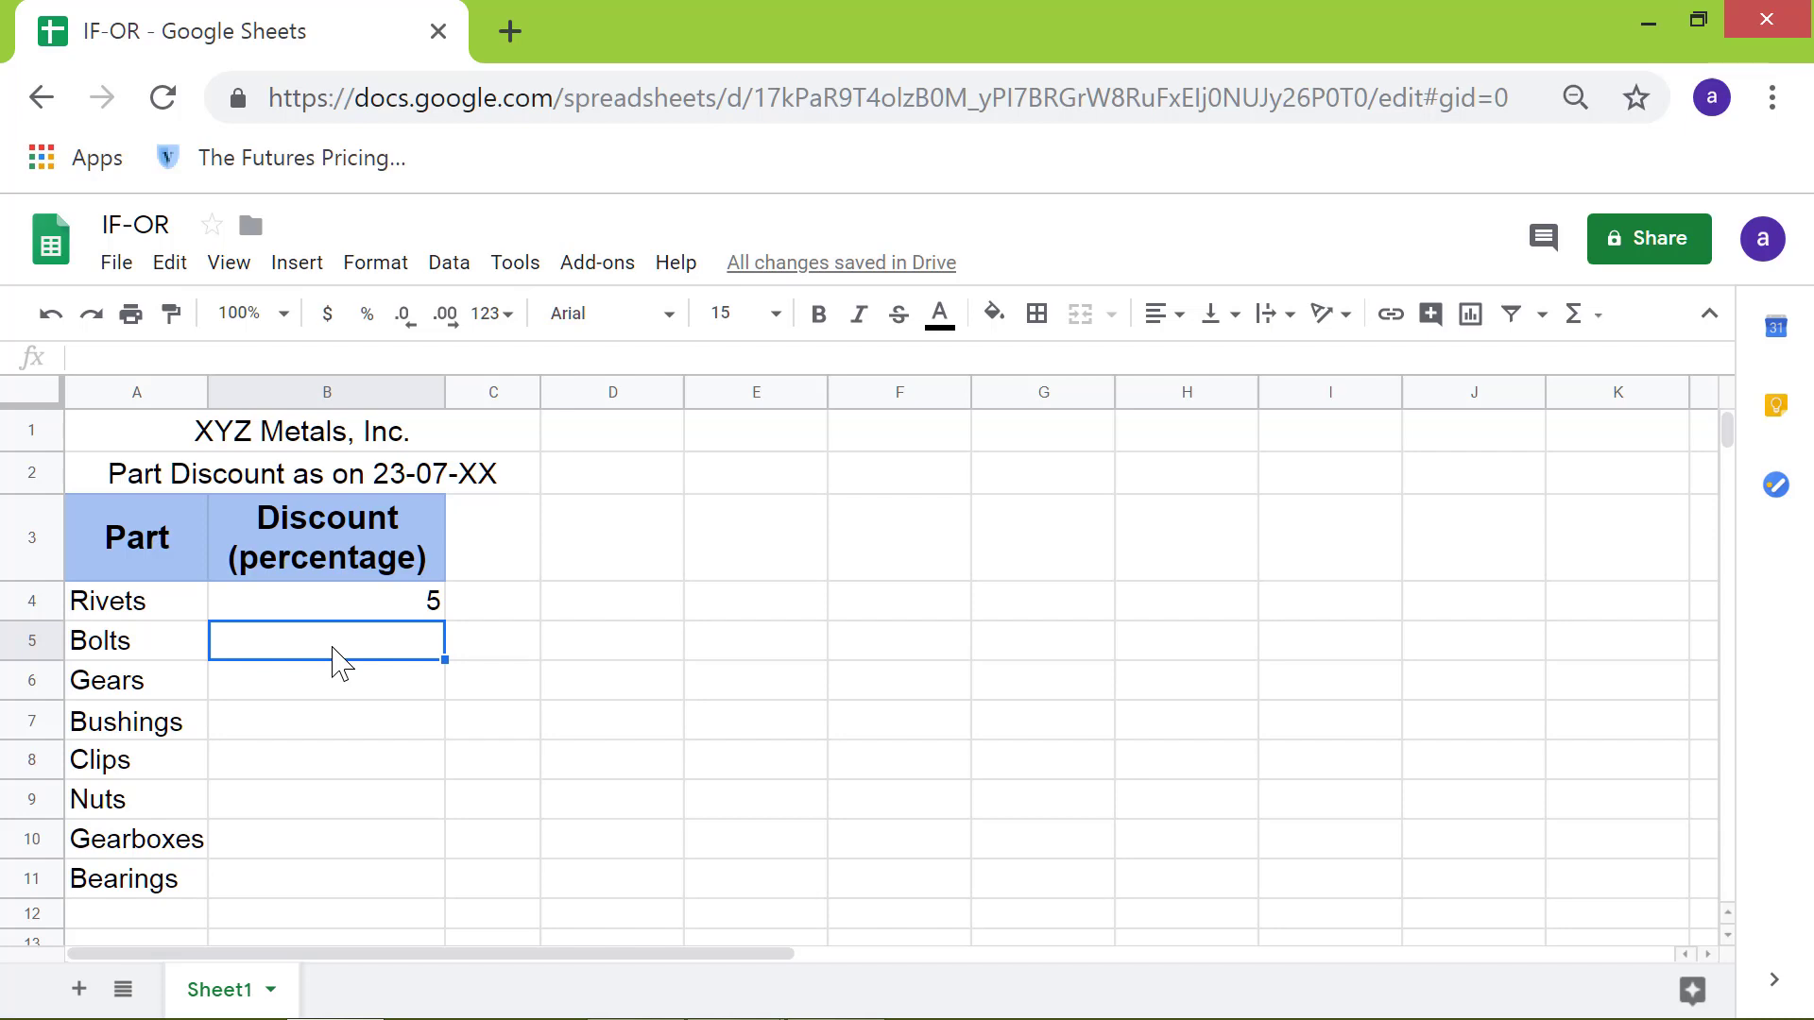
Fill the formula from B4 down to B11 so Bolts, Clips and Nuts show 10, others 5
left_click(325, 601)
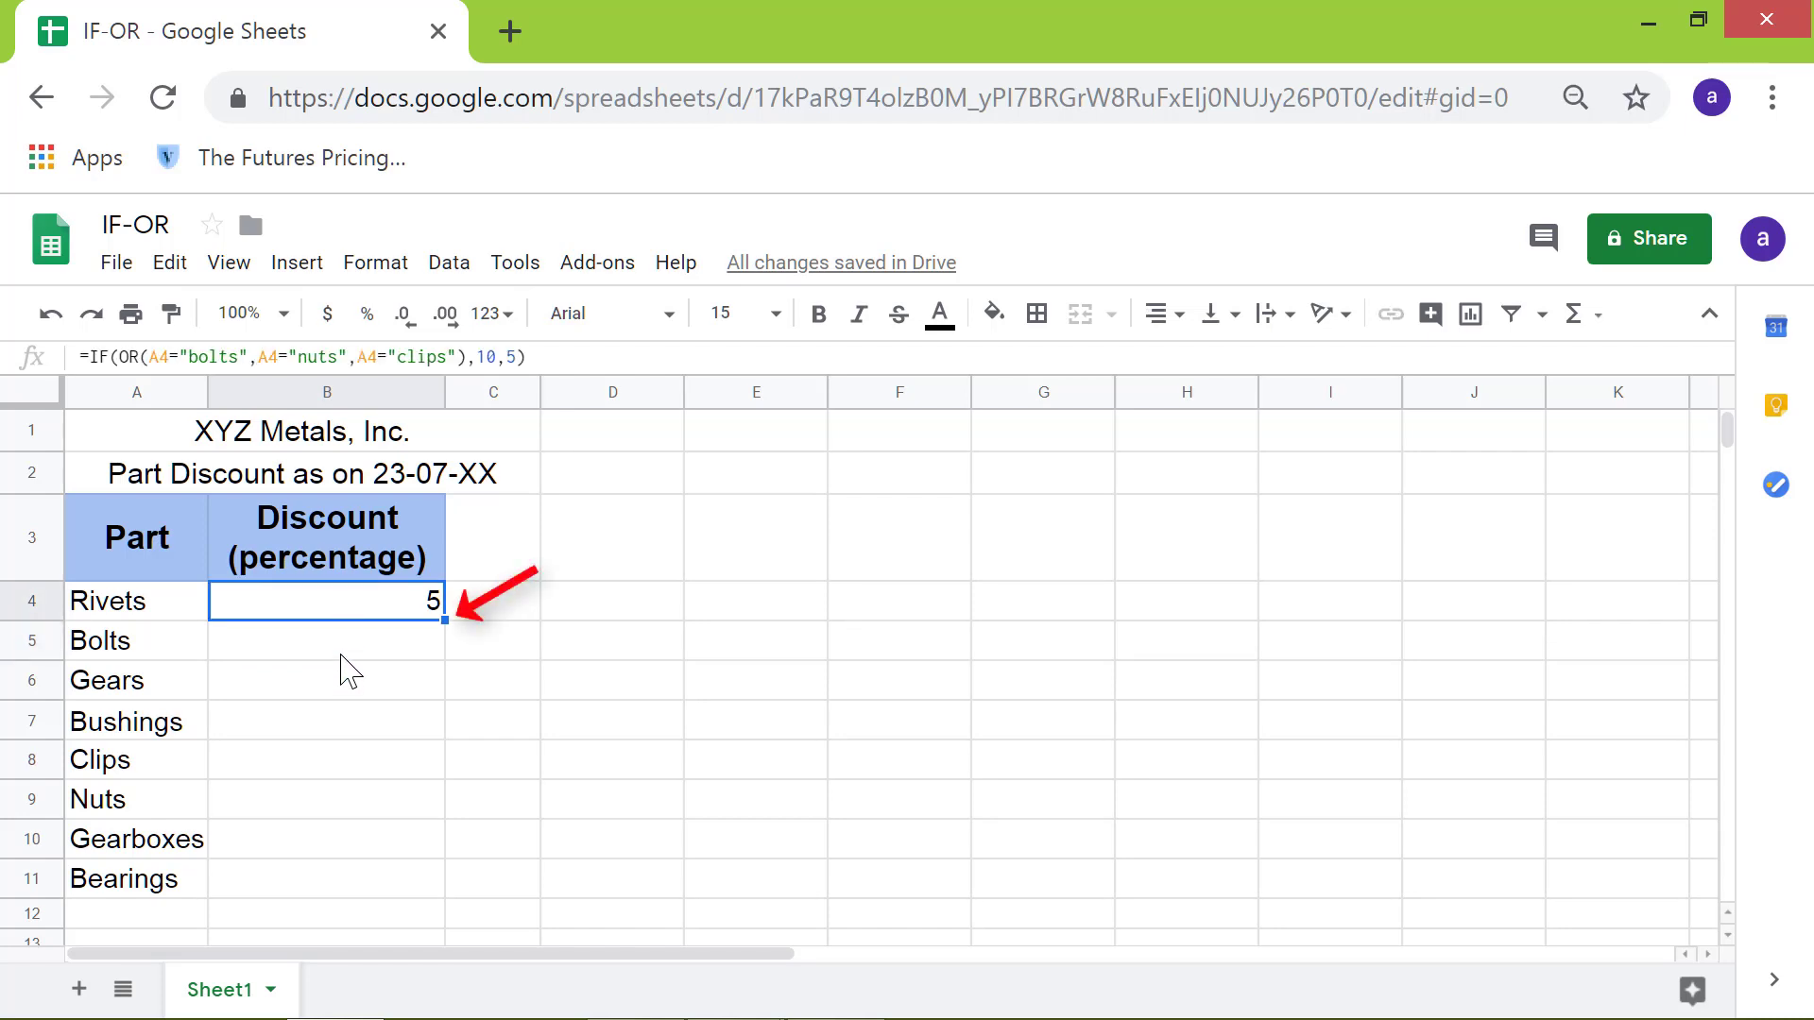
mouse_move(518, 659)
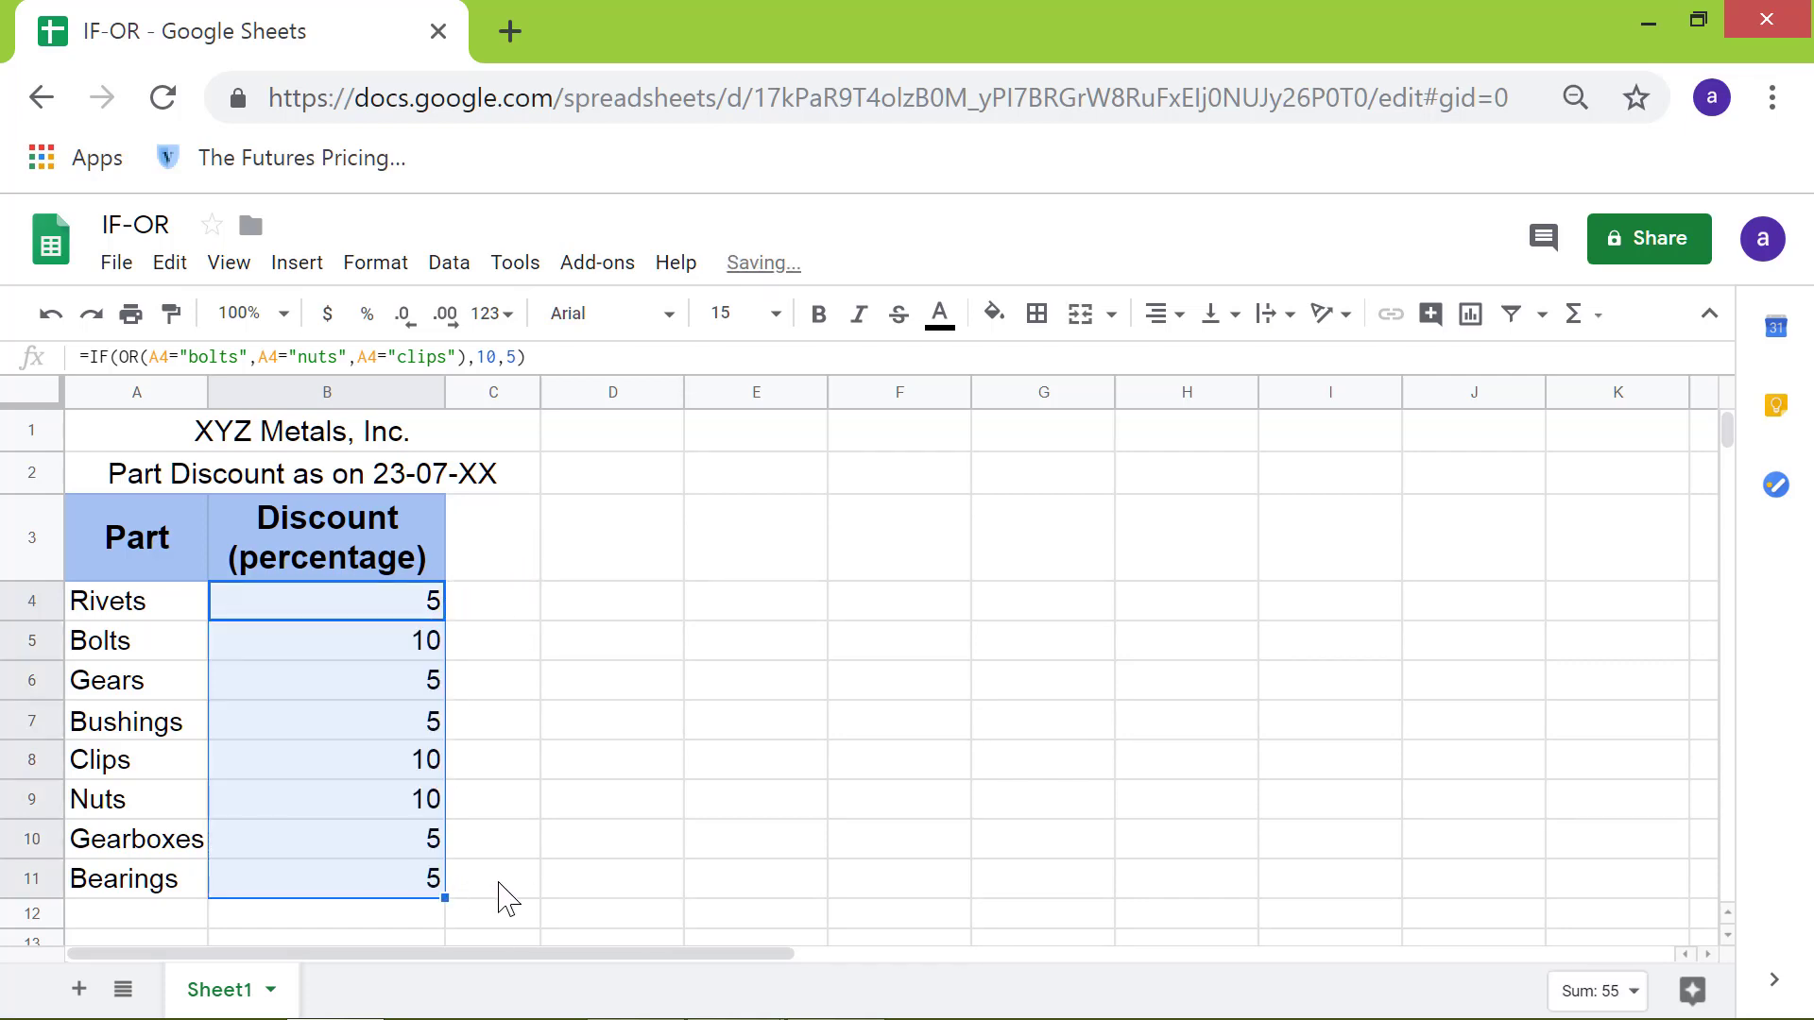
left_click(491, 877)
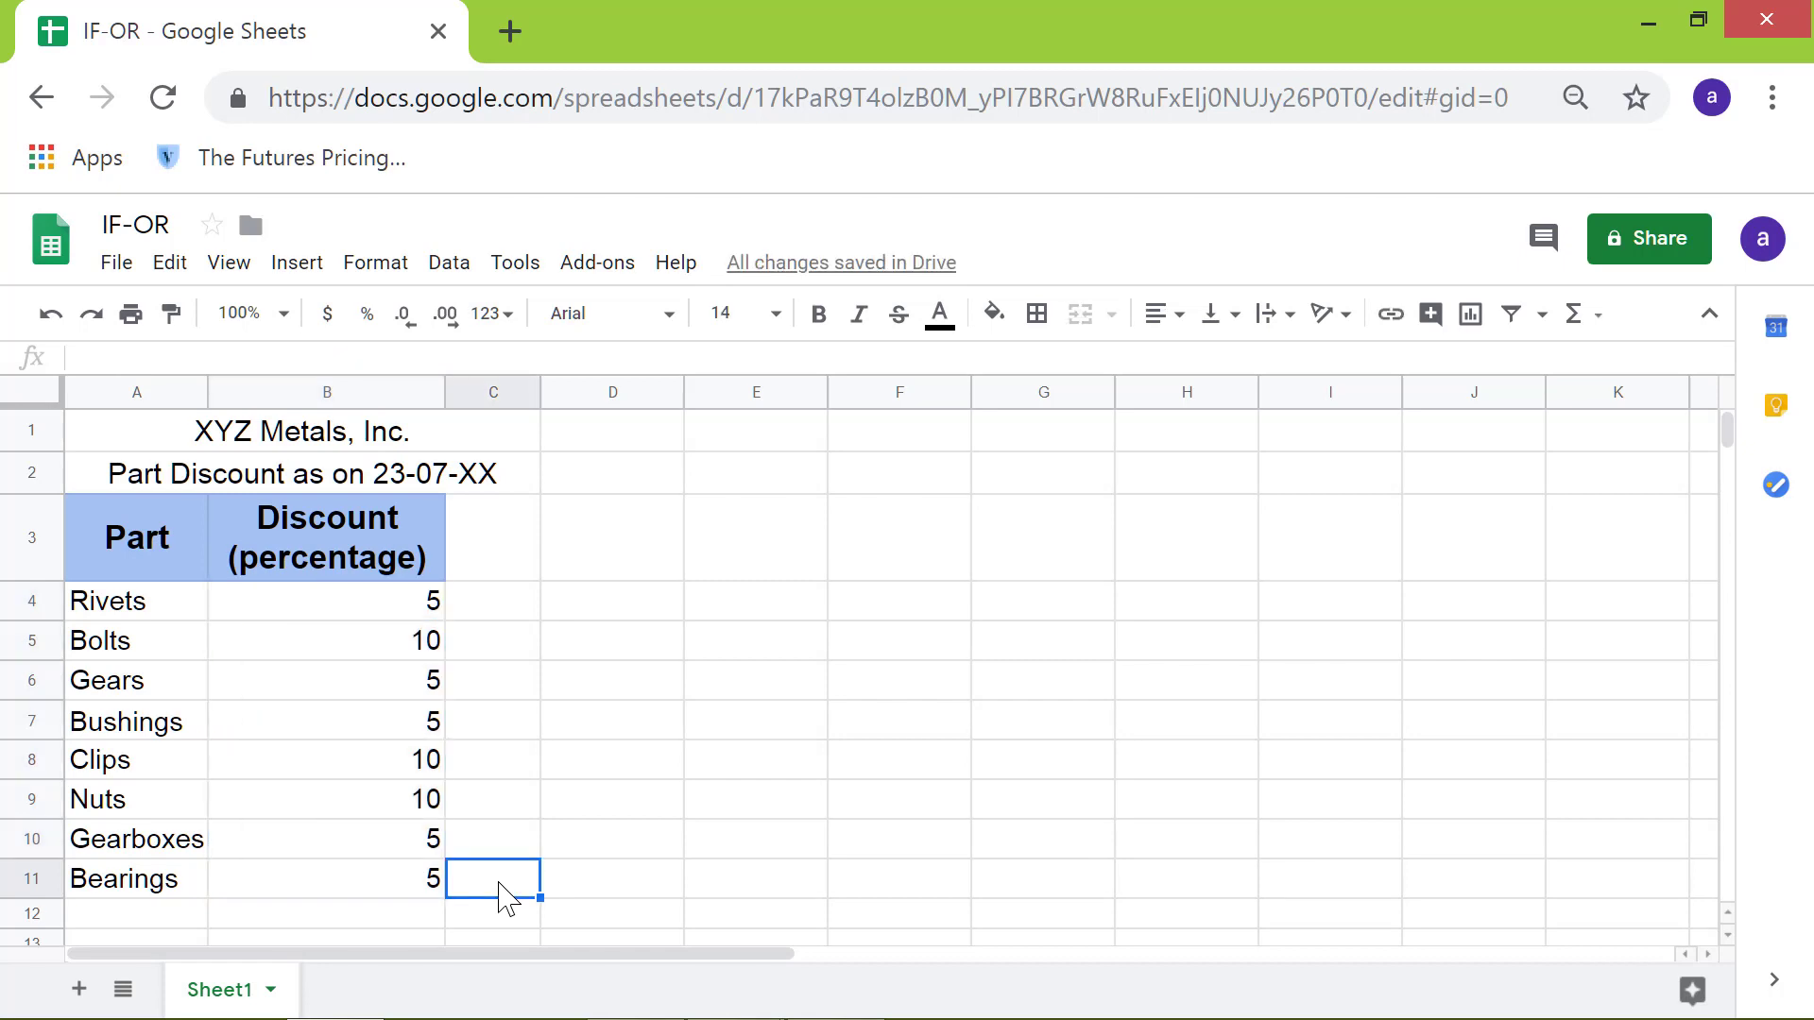